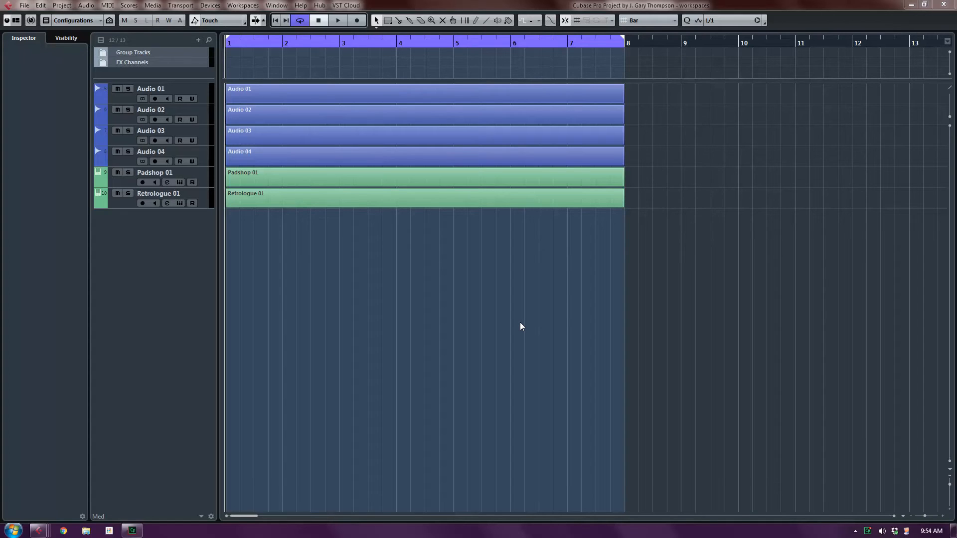
pyautogui.moveTo(419, 270)
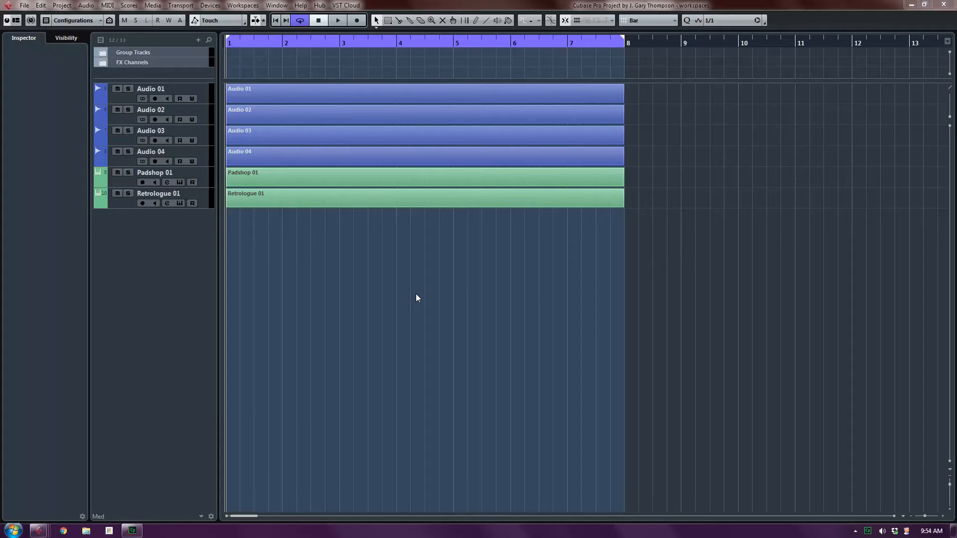
pyautogui.moveTo(419, 304)
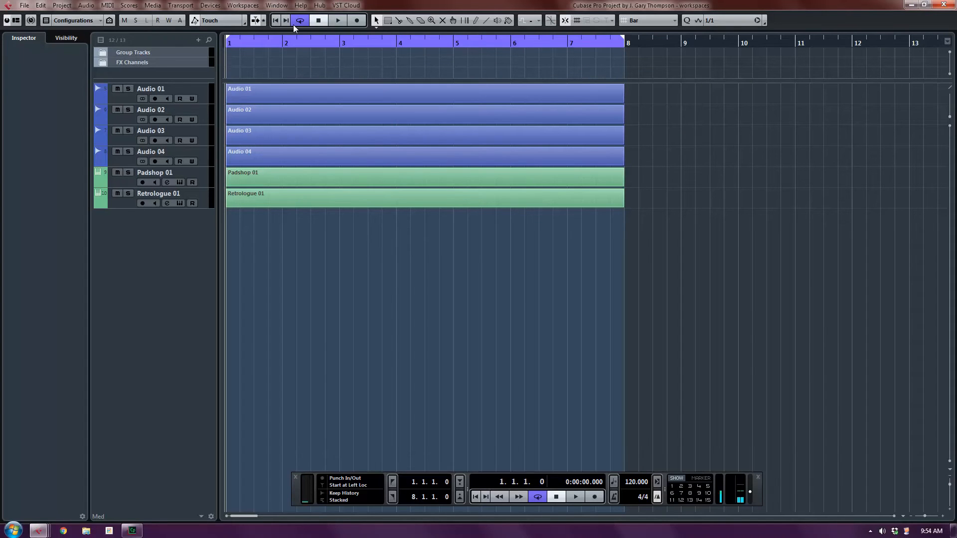
pyautogui.click(275, 5)
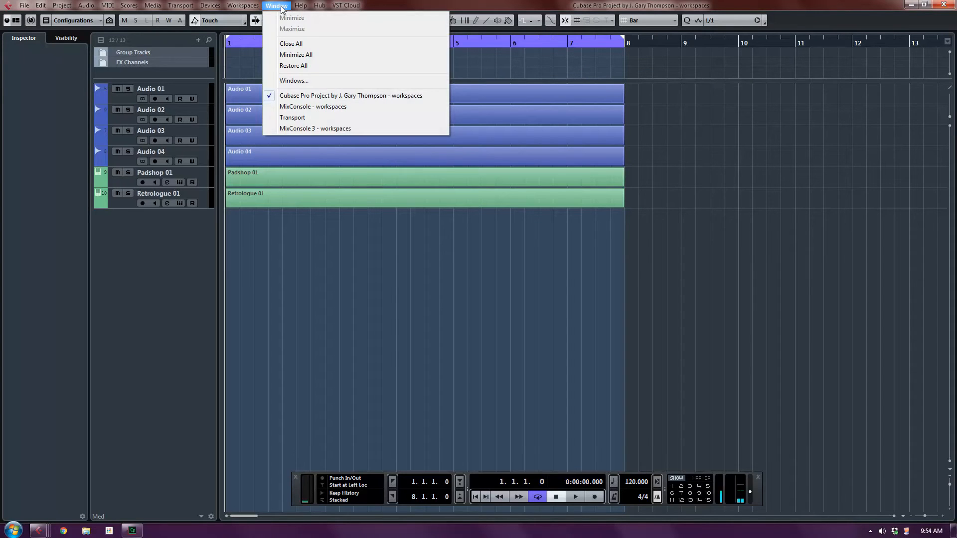
pyautogui.moveTo(343, 110)
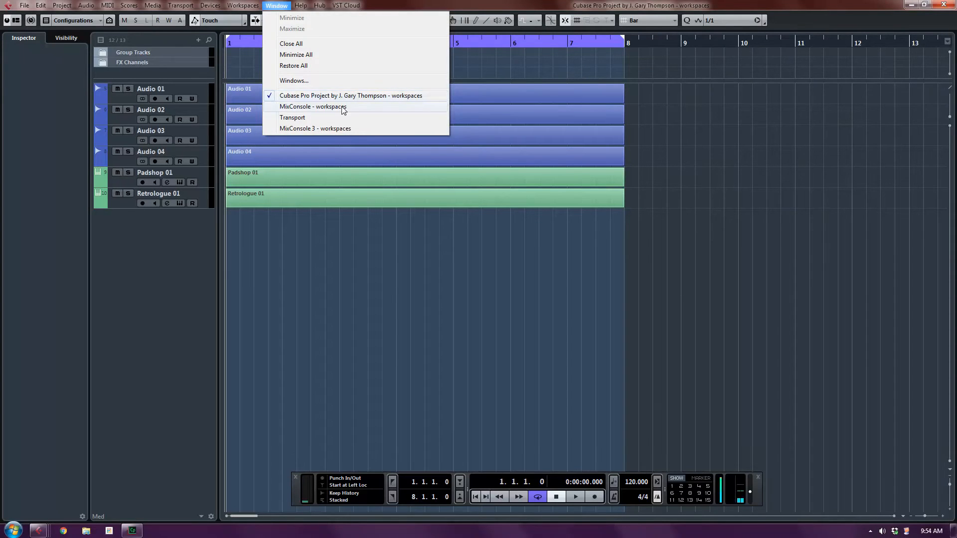
pyautogui.click(313, 106)
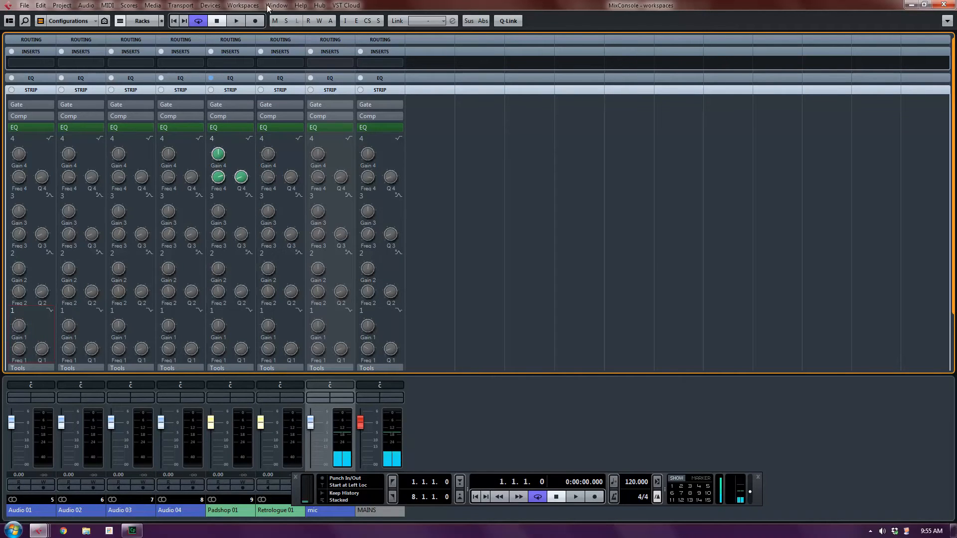
pyautogui.click(275, 5)
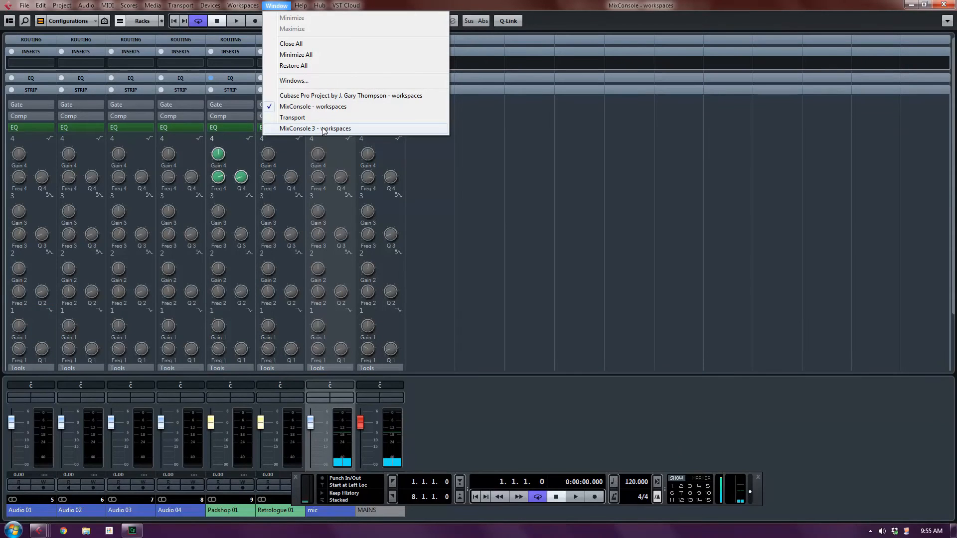
pyautogui.click(314, 128)
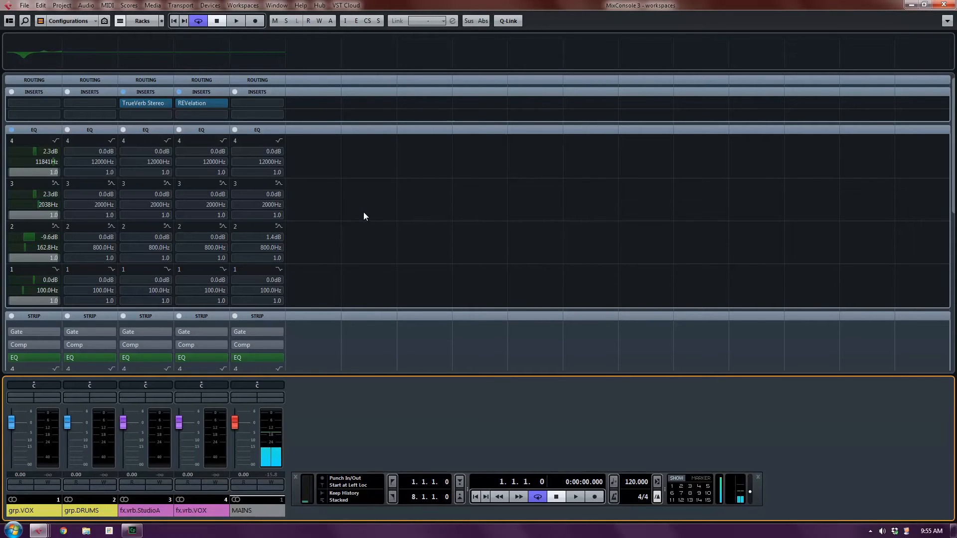
pyautogui.click(276, 5)
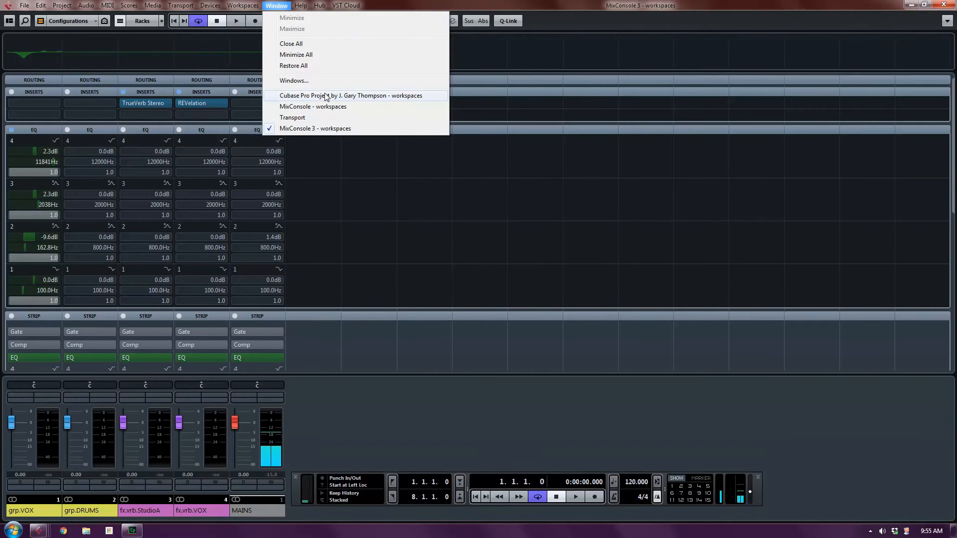
pyautogui.click(351, 95)
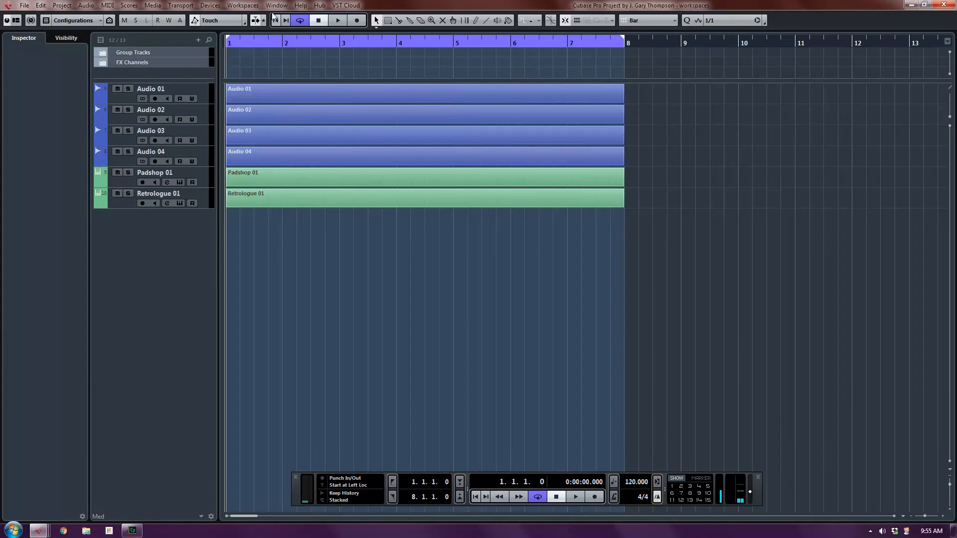
pyautogui.click(276, 5)
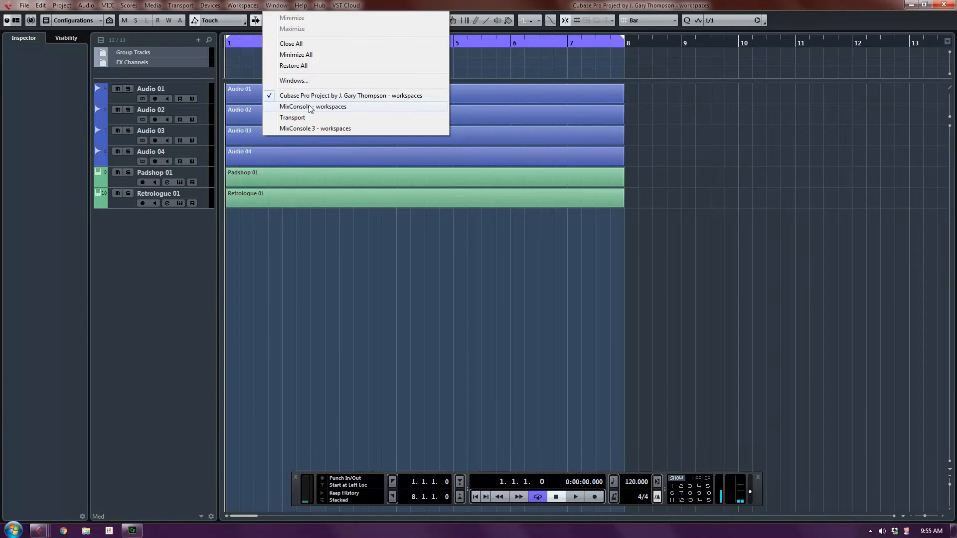
pyautogui.click(313, 107)
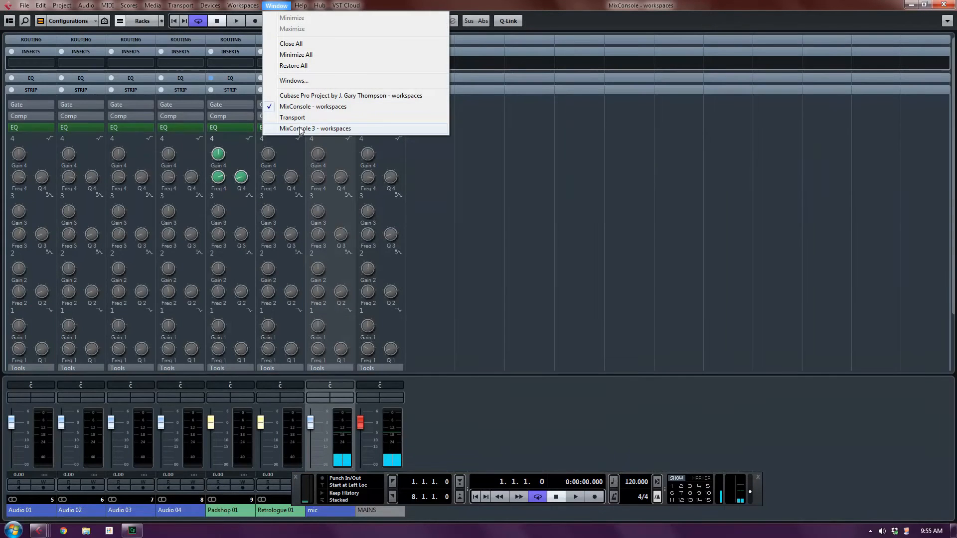
pyautogui.click(315, 128)
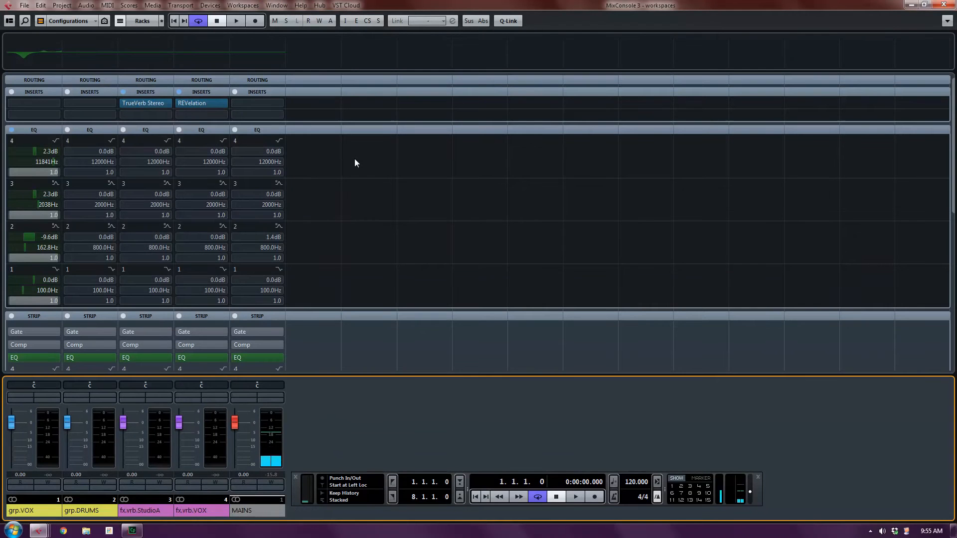
pyautogui.moveTo(274, 47)
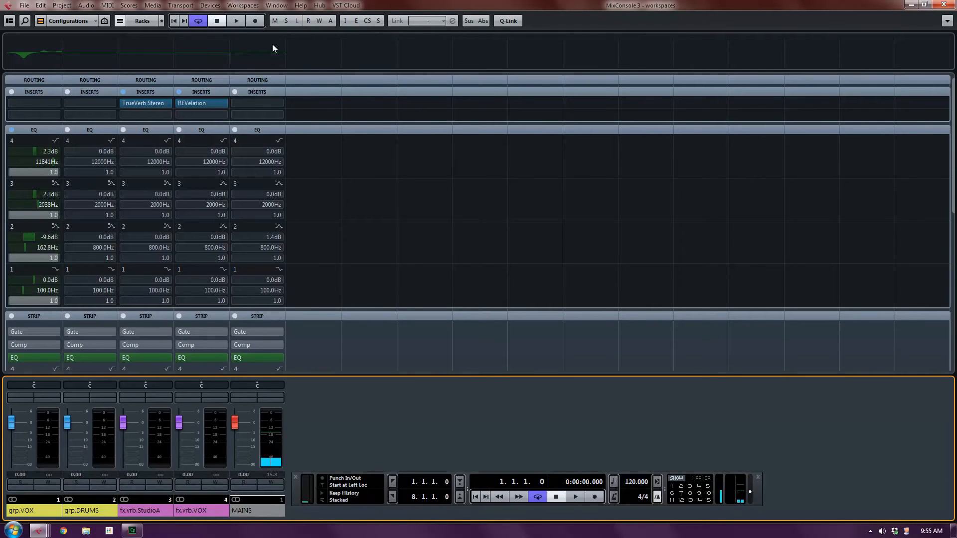
pyautogui.click(276, 5)
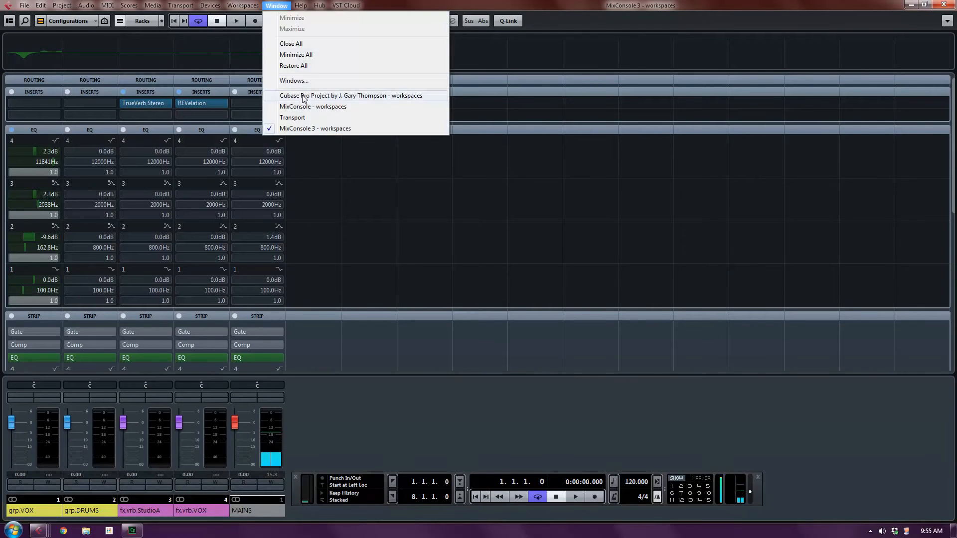
pyautogui.click(350, 95)
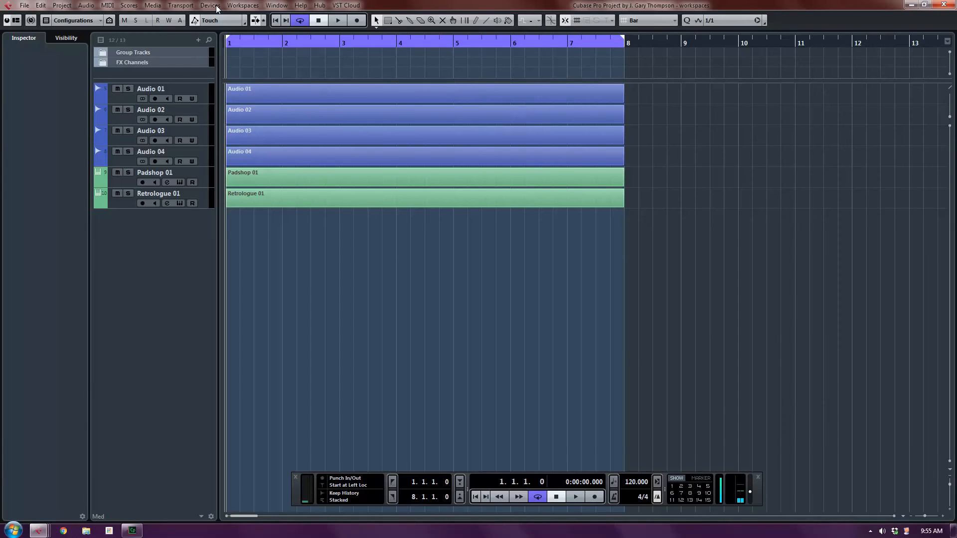
pyautogui.click(209, 5)
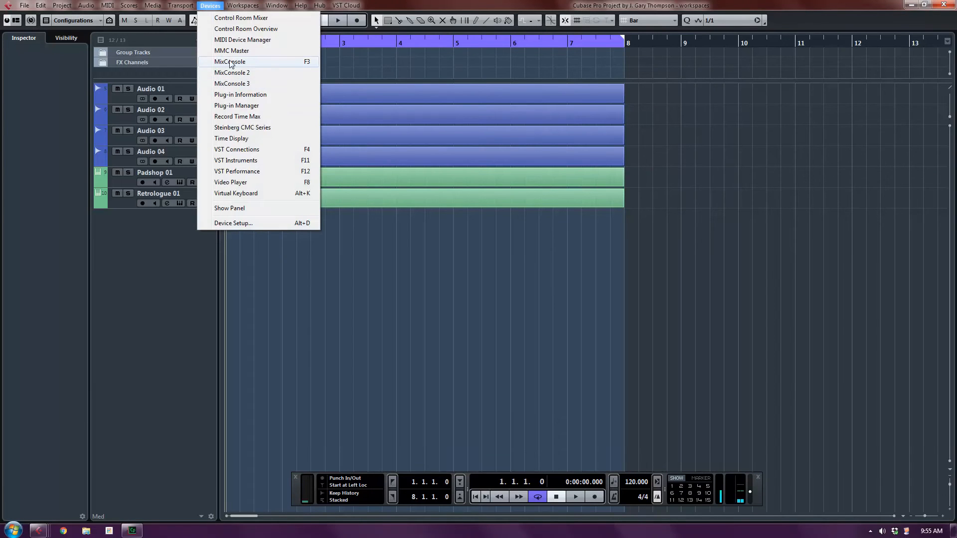
pyautogui.moveTo(210, 8)
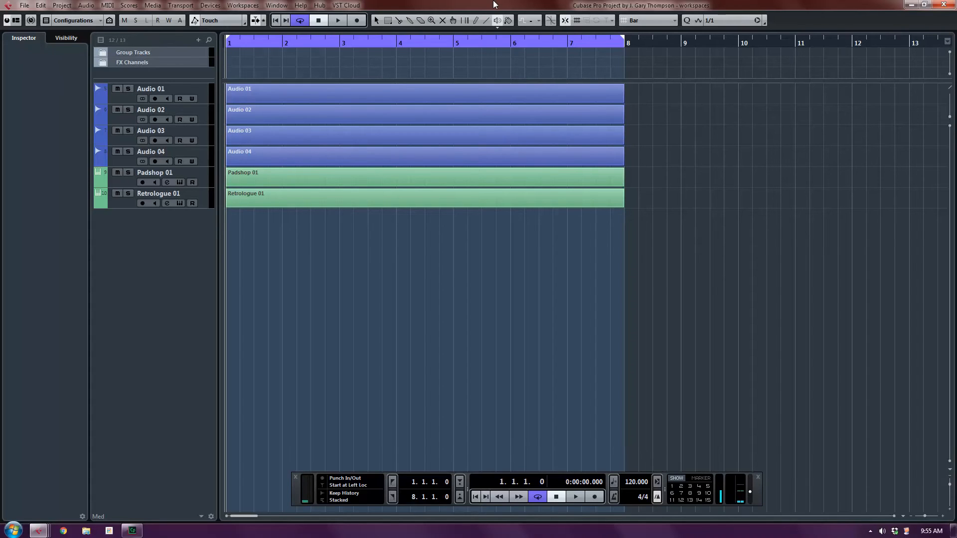
pyautogui.moveTo(706, 112)
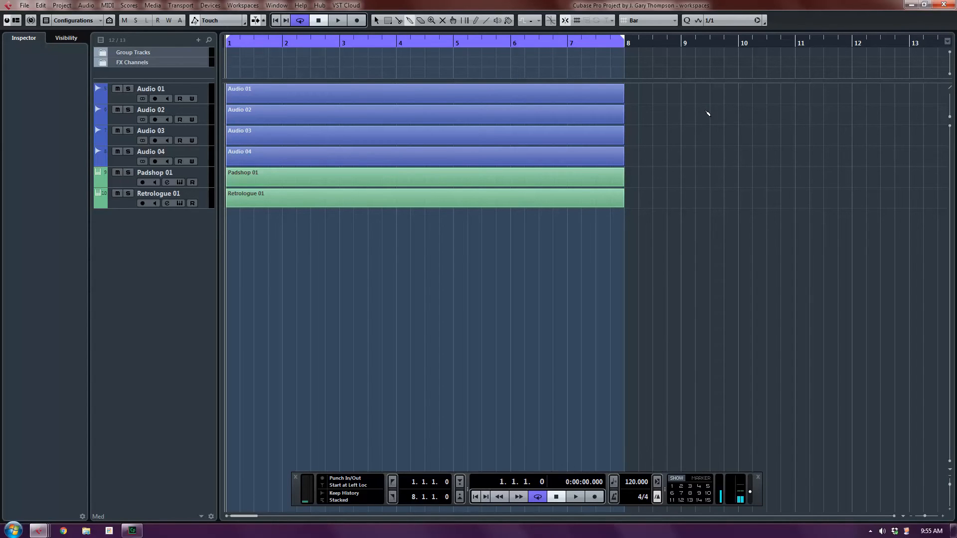
pyautogui.click(150, 130)
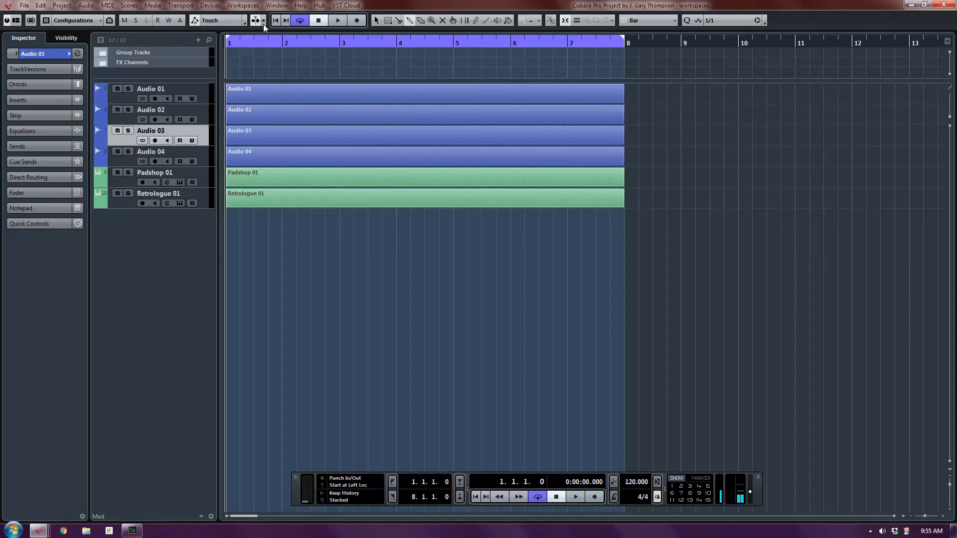
pyautogui.click(275, 5)
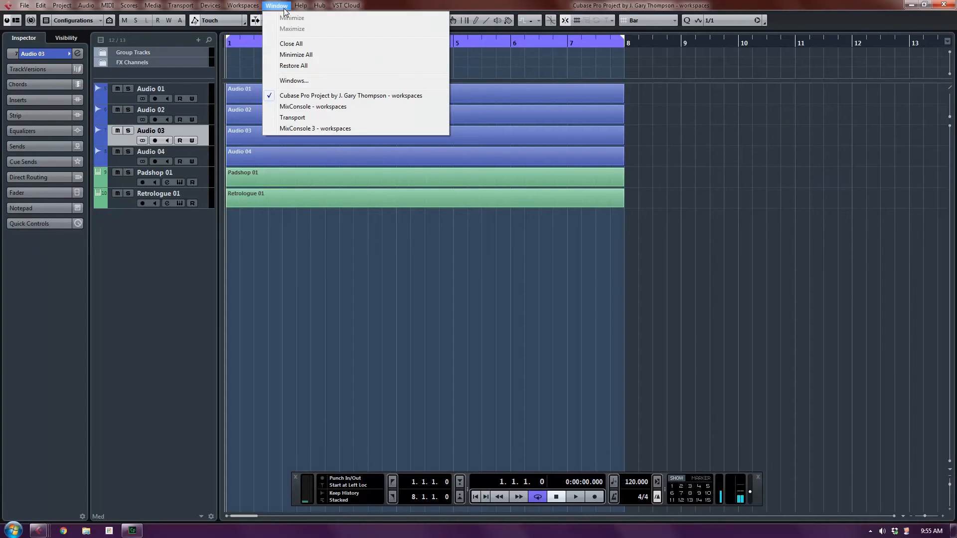
pyautogui.click(313, 106)
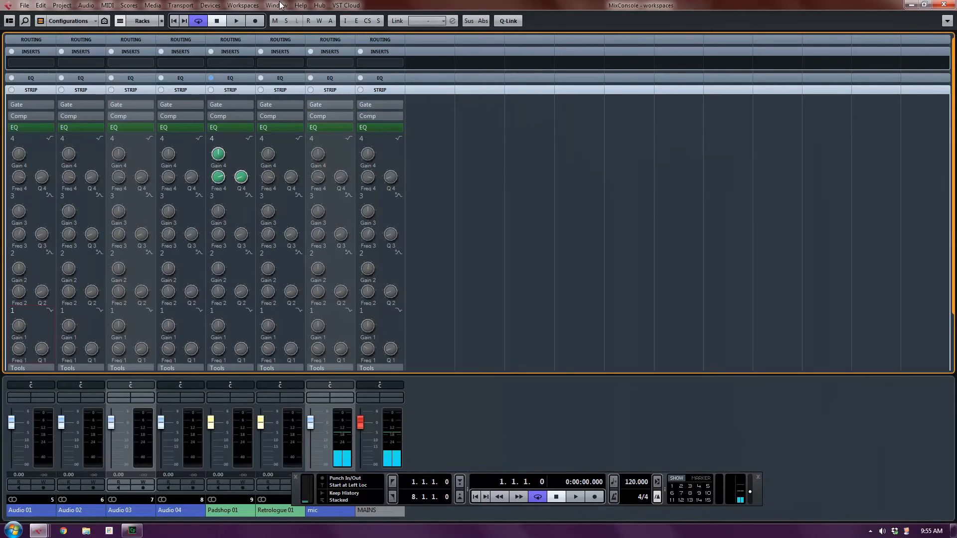
pyautogui.click(275, 5)
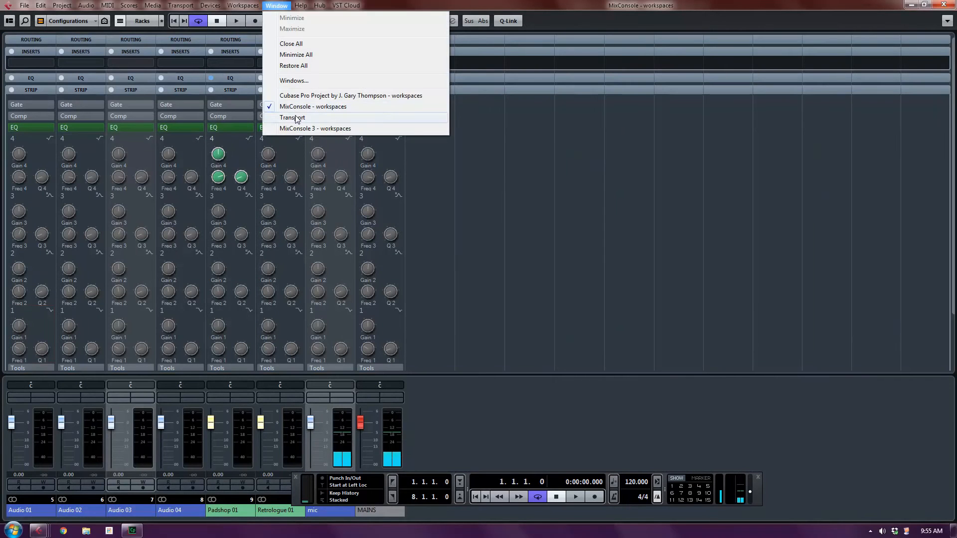
pyautogui.click(315, 128)
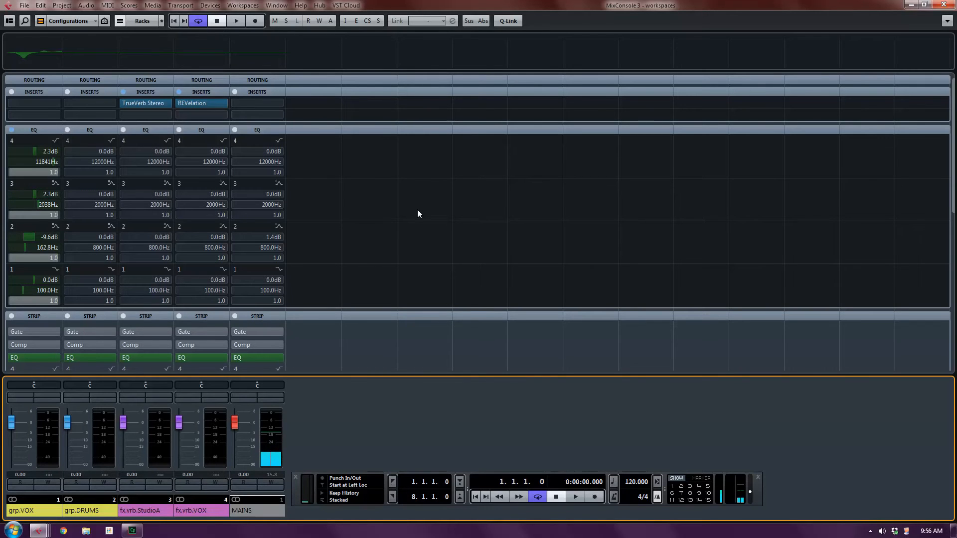
pyautogui.moveTo(342, 79)
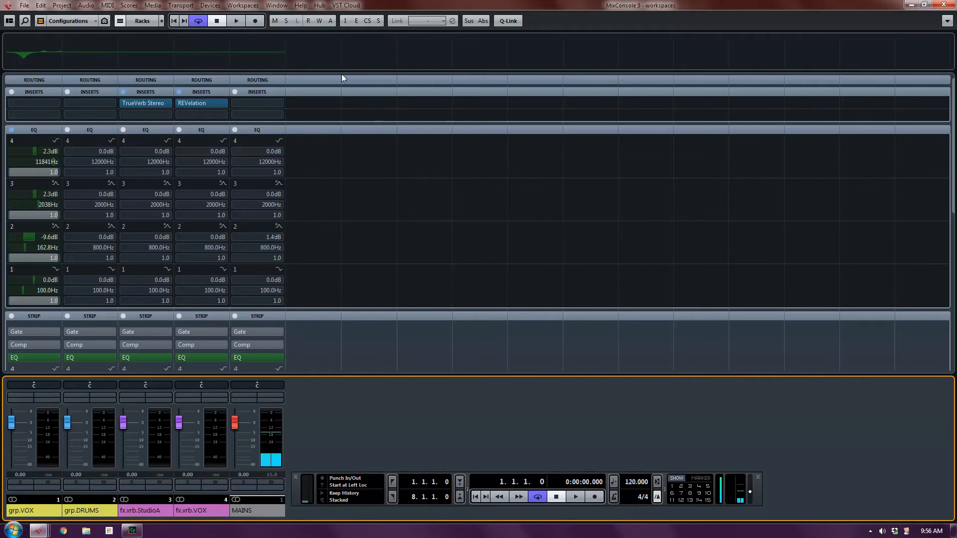
pyautogui.moveTo(339, 78)
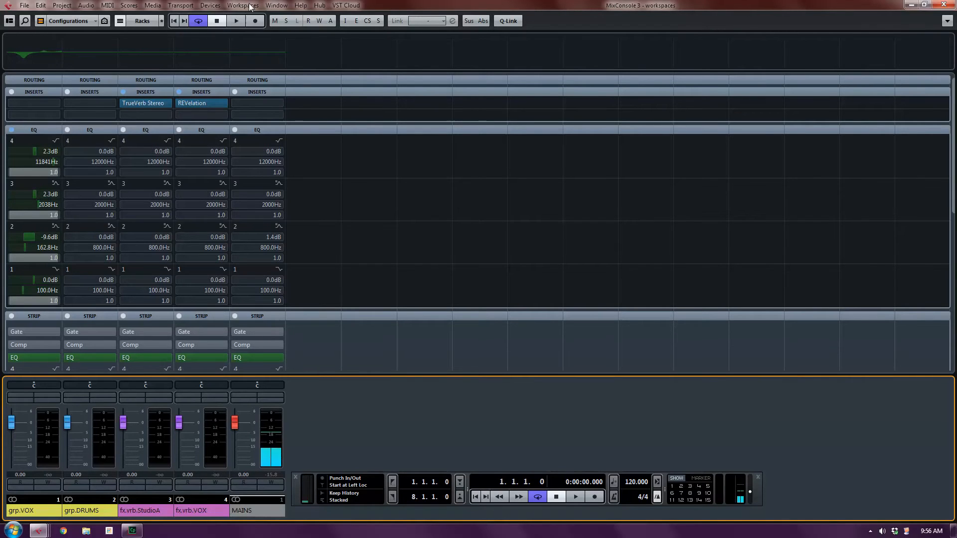
# Step: Open the Workspaces menu listing Write, Mix, Instrument, 3Blank and Sound Browser
pyautogui.click(243, 5)
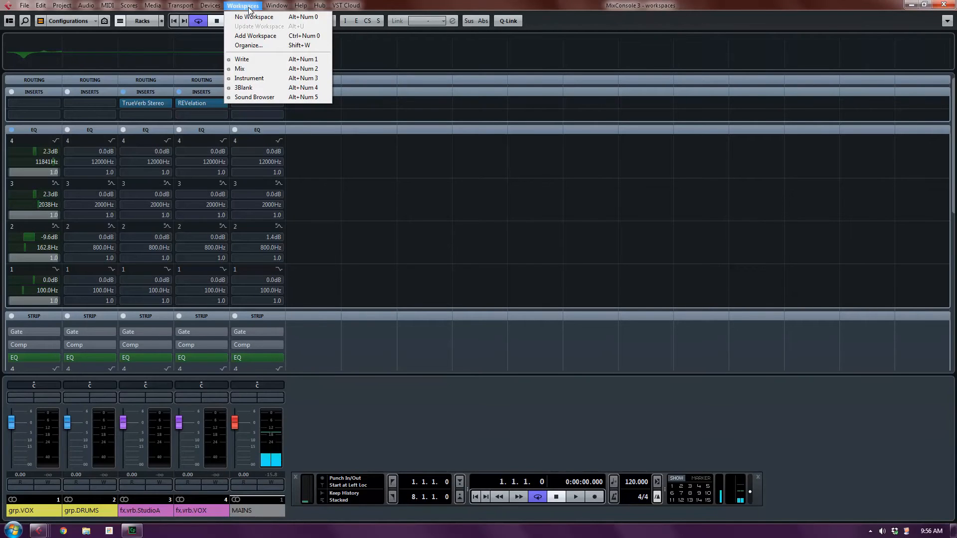
pyautogui.moveTo(242, 59)
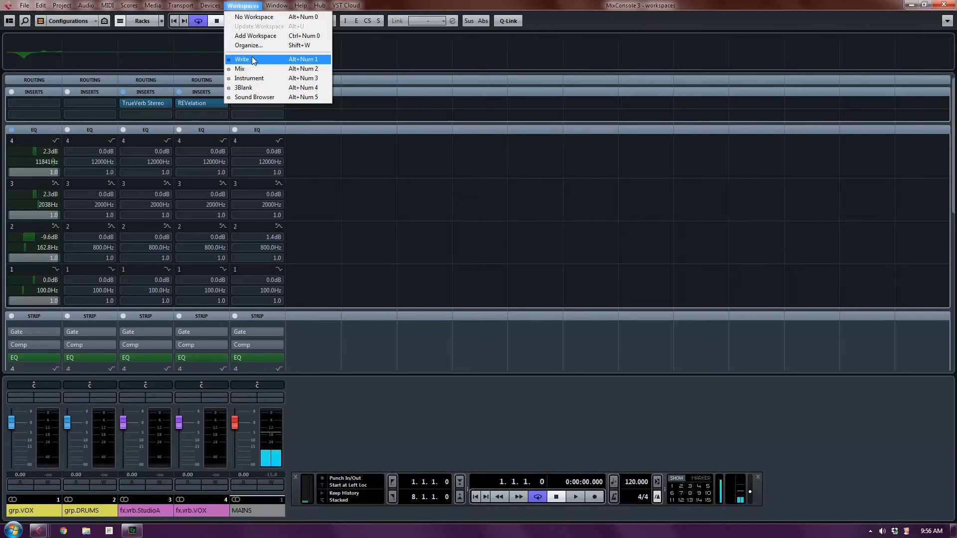
pyautogui.moveTo(249, 79)
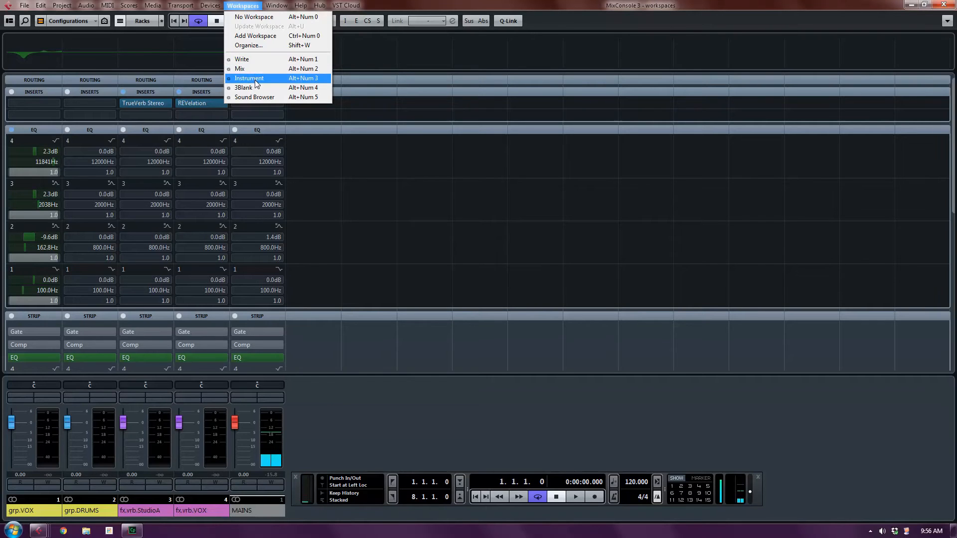
pyautogui.moveTo(246, 68)
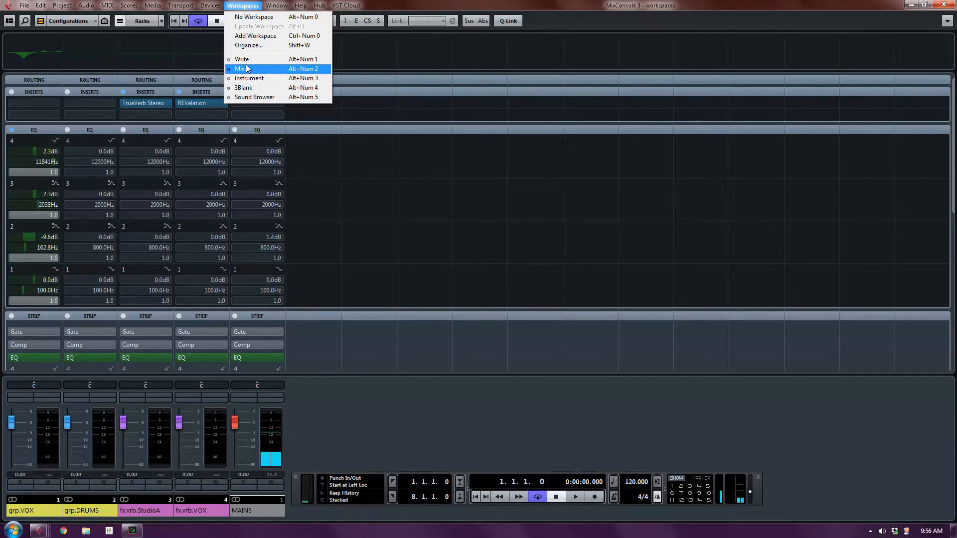
pyautogui.moveTo(242, 59)
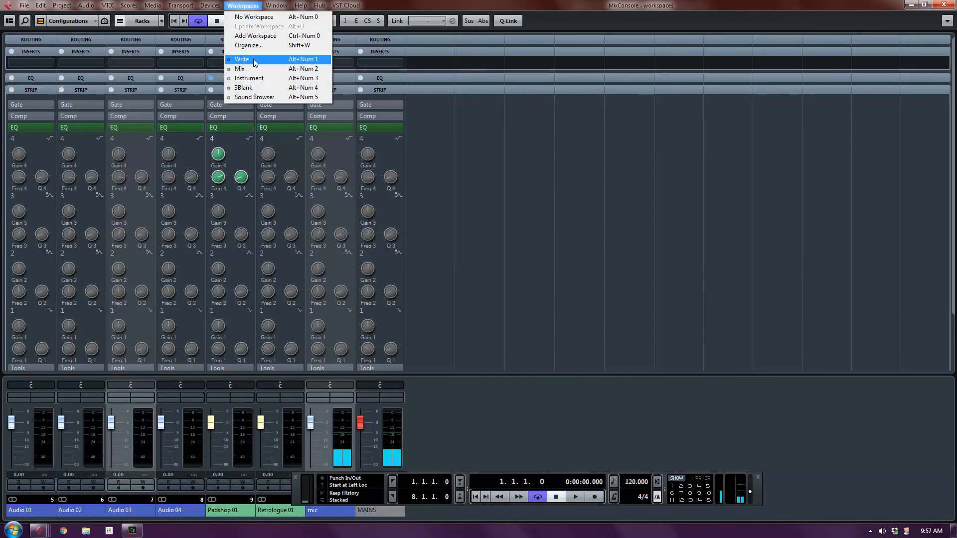
# Step: Choose Organize… to open the Workspaces Organizer listing five global workspaces
pyautogui.click(249, 45)
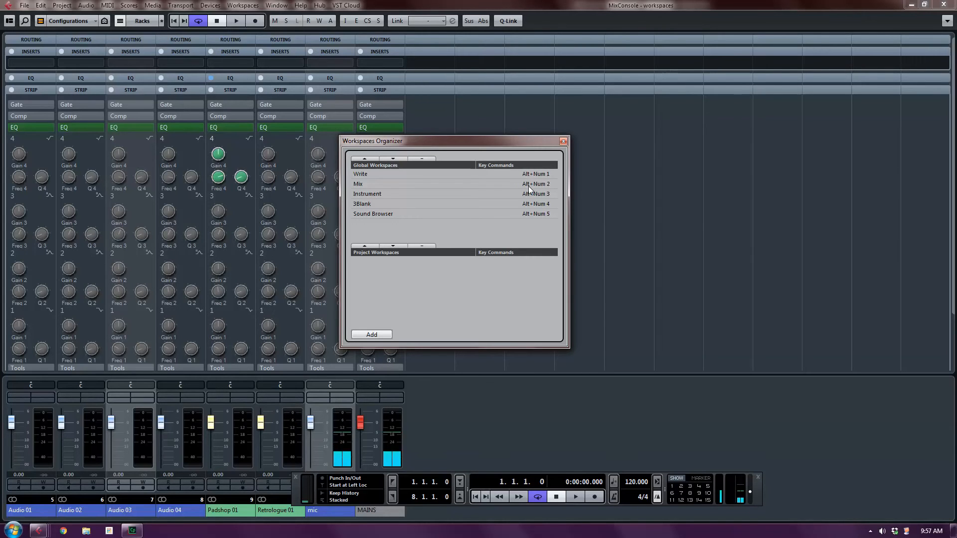
pyautogui.moveTo(533, 228)
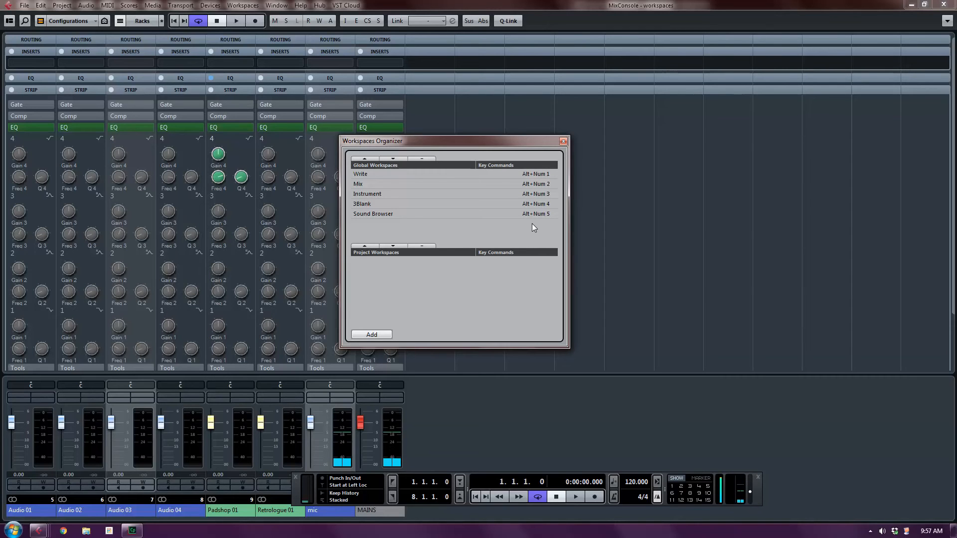
pyautogui.moveTo(412, 259)
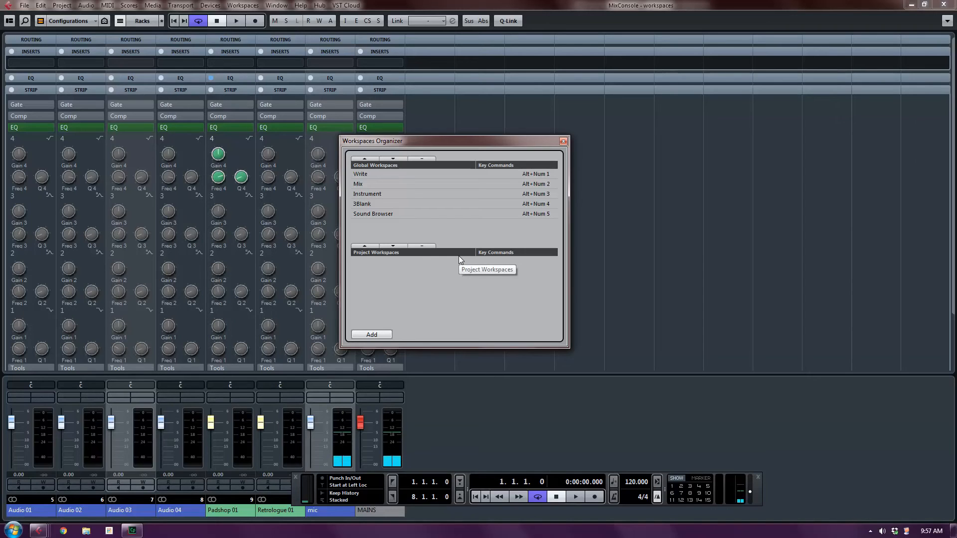
pyautogui.moveTo(382, 325)
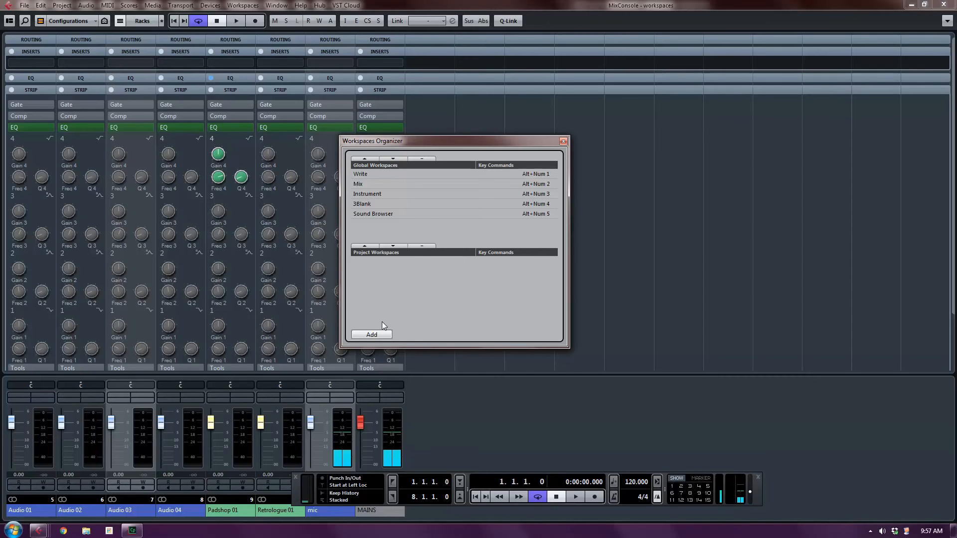
# Step: Add a workspace named 'Compose' stored as a Project Workspace
pyautogui.click(371, 334)
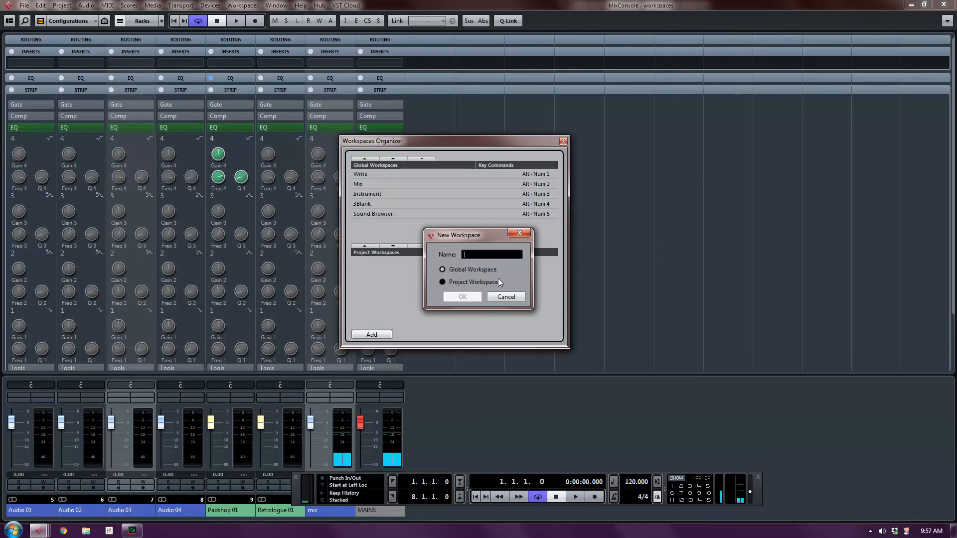
pyautogui.write('Compose')
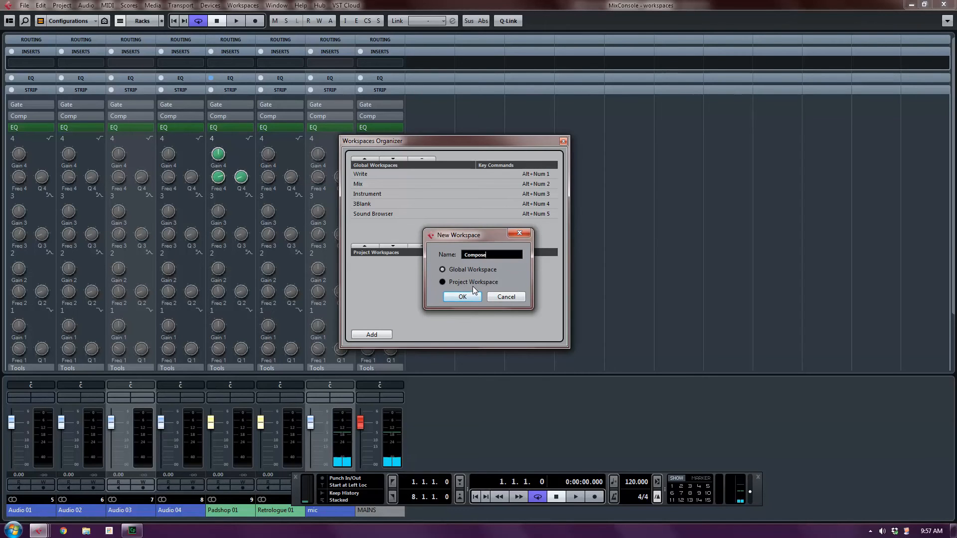
pyautogui.click(443, 282)
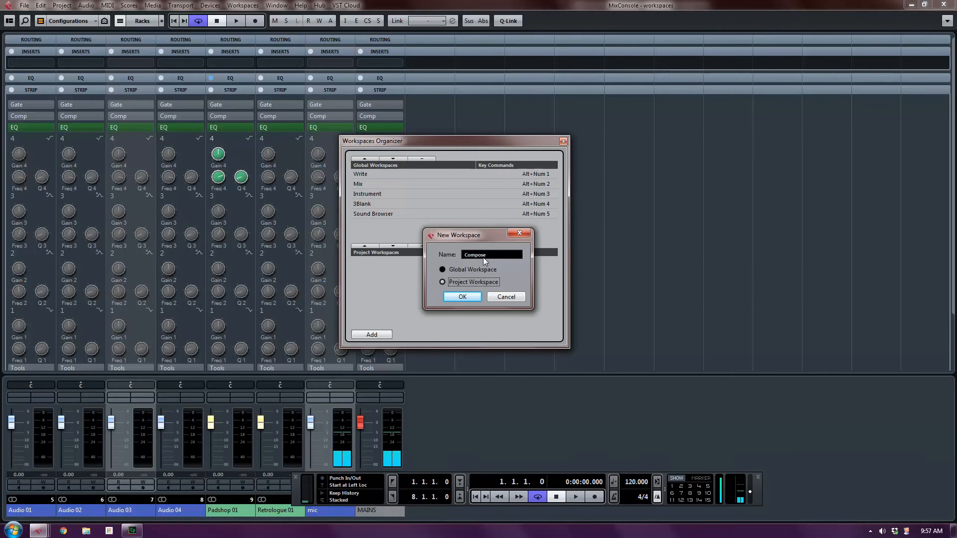
pyautogui.click(462, 297)
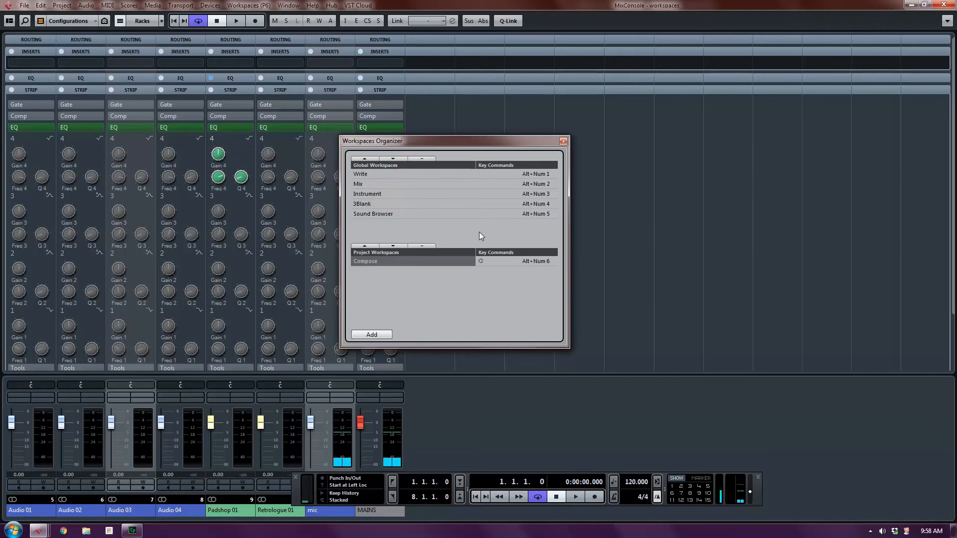
pyautogui.moveTo(409, 349)
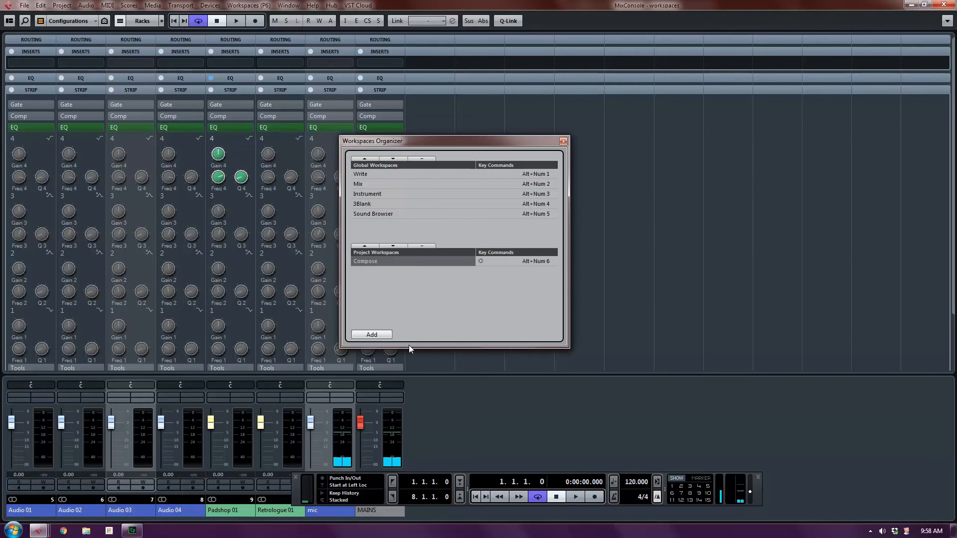
pyautogui.moveTo(603, 312)
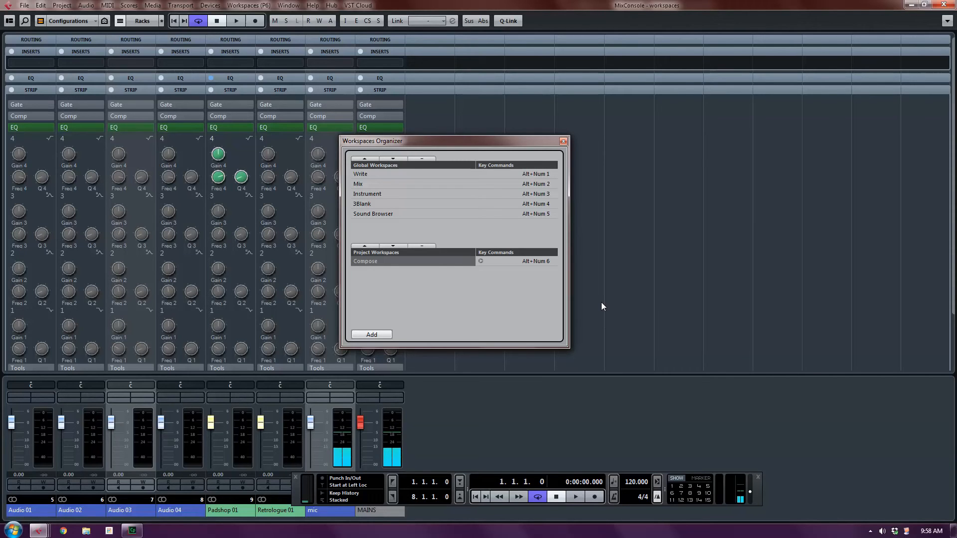
# Step: Close the Workspaces Organizer to reveal the project and compact MixConsole
pyautogui.click(563, 141)
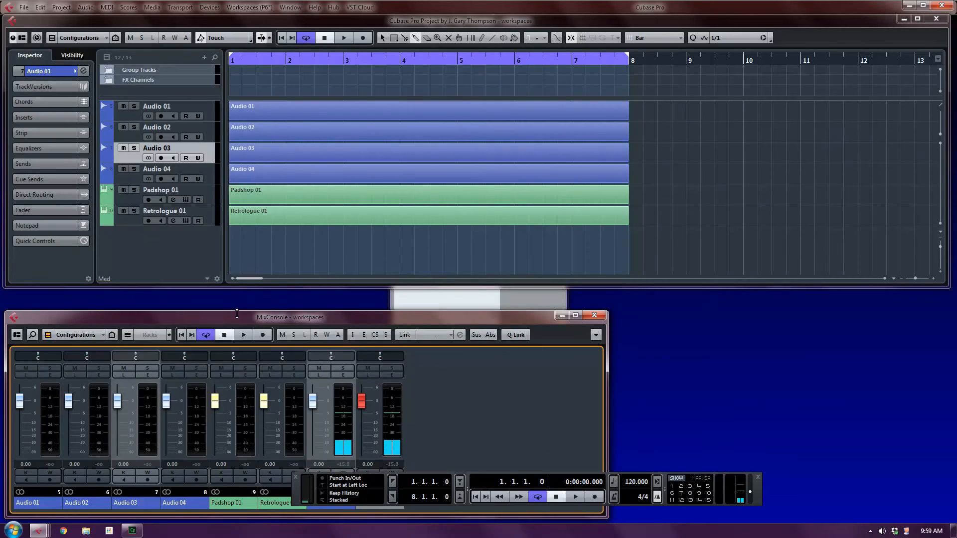
# Step: Widen the MixConsole across the screen and extend the project window down to meet it
pyautogui.moveTo(289, 317); pyautogui.dragTo(289, 298)
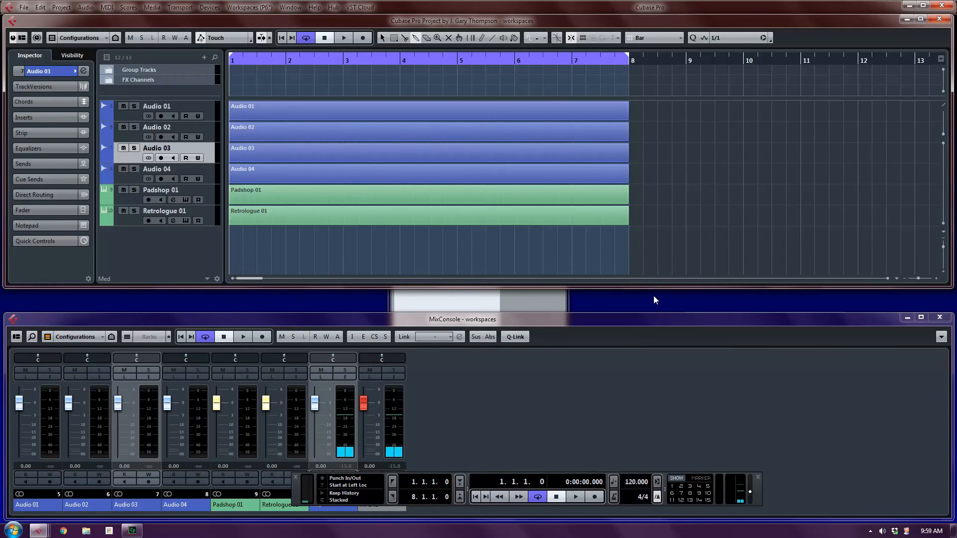
pyautogui.moveTo(655, 299); pyautogui.dragTo(656, 308)
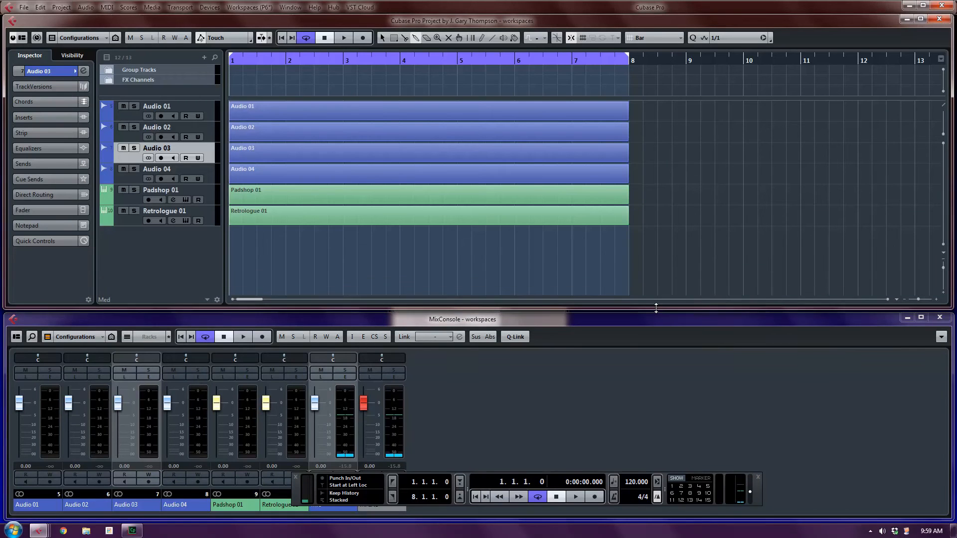
pyautogui.click(289, 7)
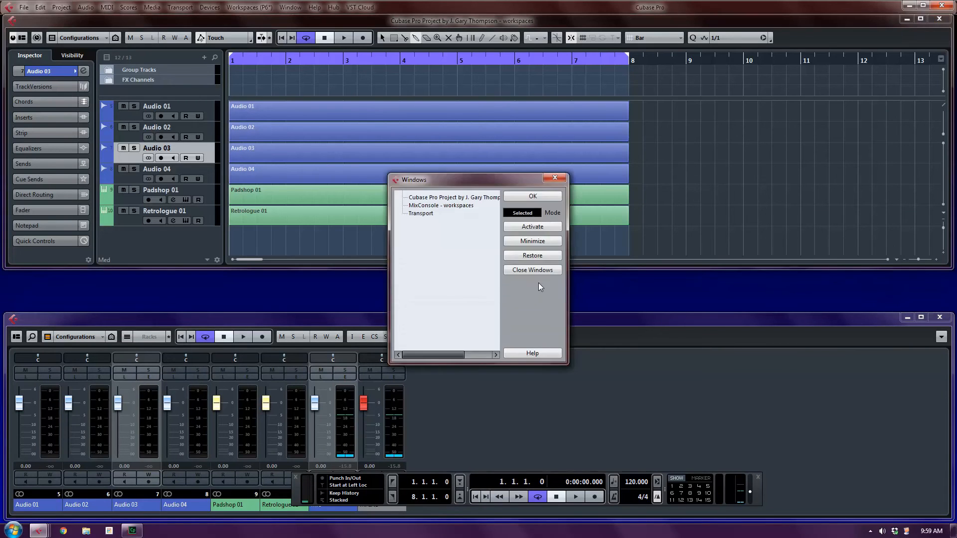
pyautogui.click(532, 195)
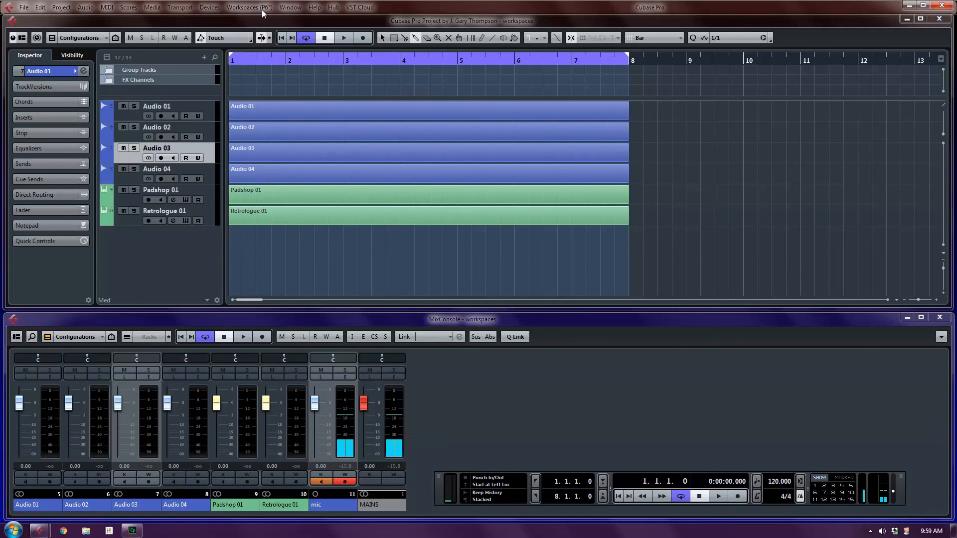
pyautogui.moveTo(263, 12)
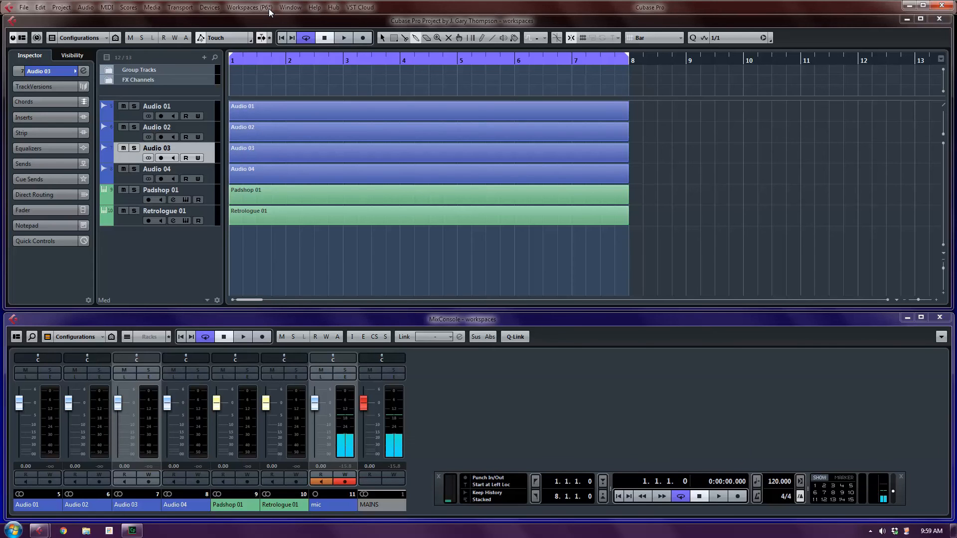
# Step: Update the Compose workspace with the stacked project-and-mixer layout
pyautogui.click(248, 6)
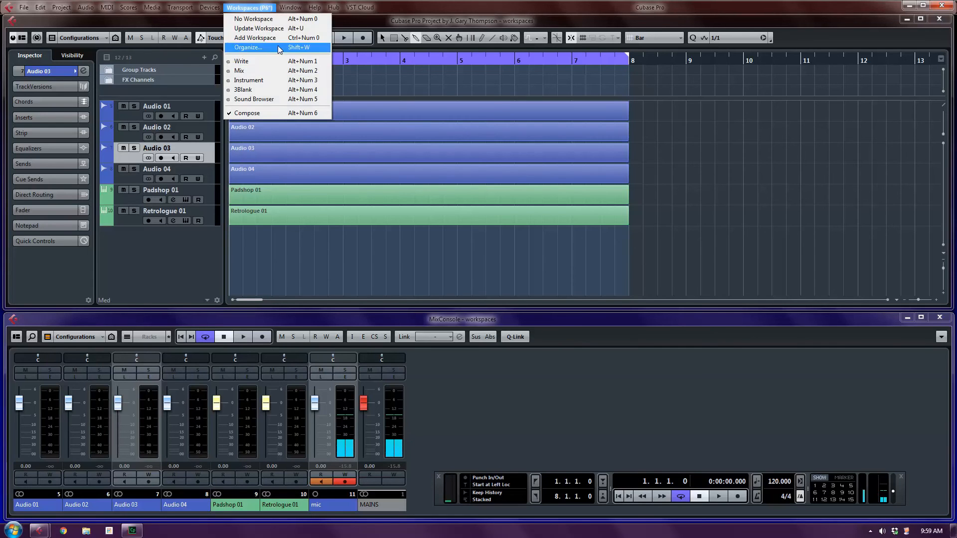
pyautogui.moveTo(281, 115)
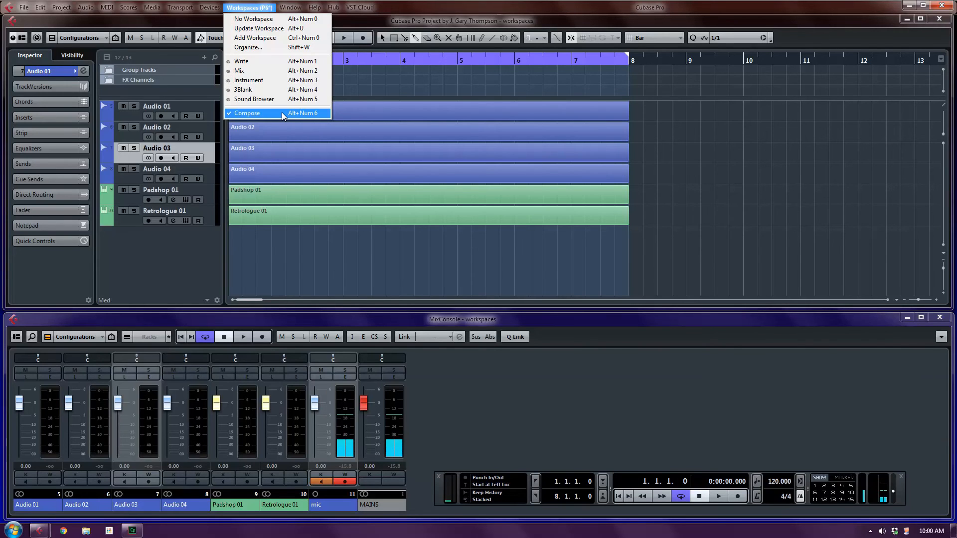
pyautogui.moveTo(248, 48)
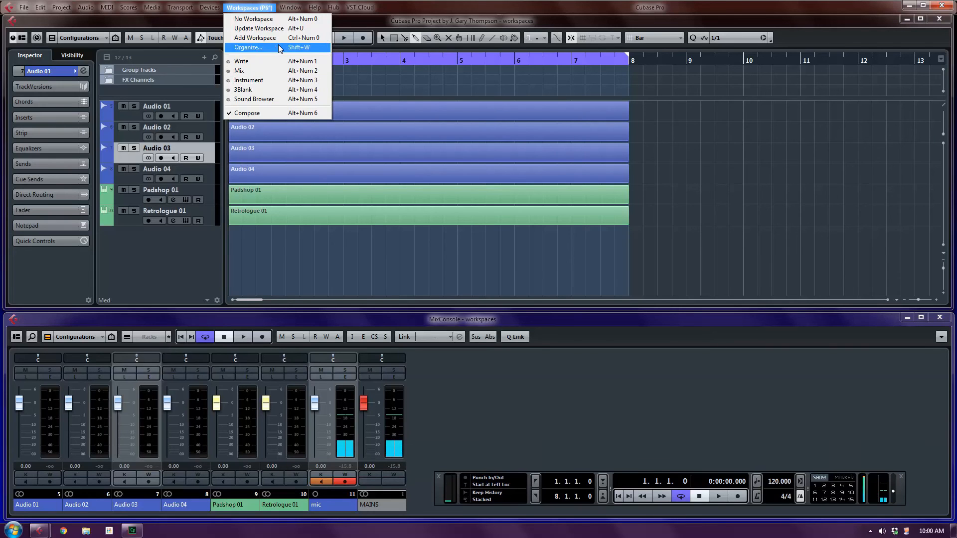
pyautogui.moveTo(259, 28)
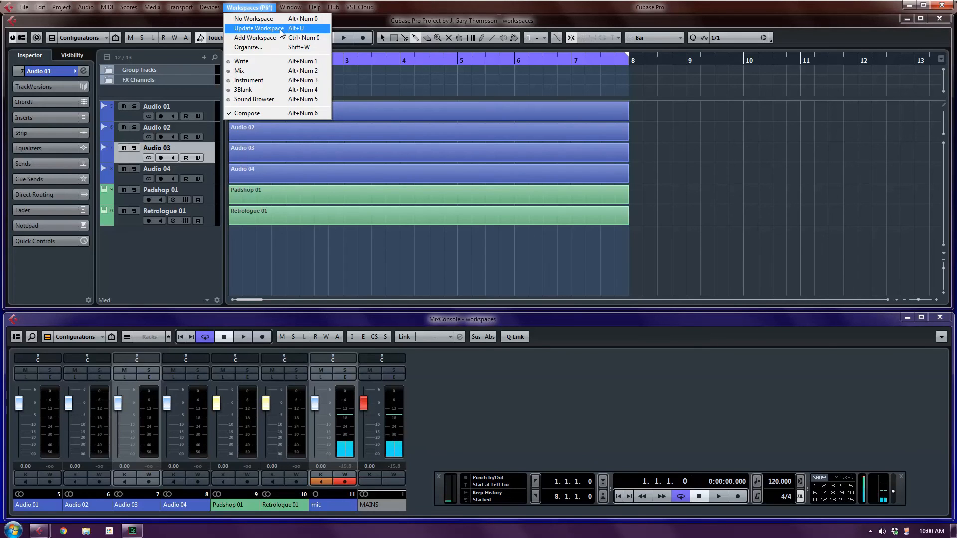
pyautogui.click(261, 28)
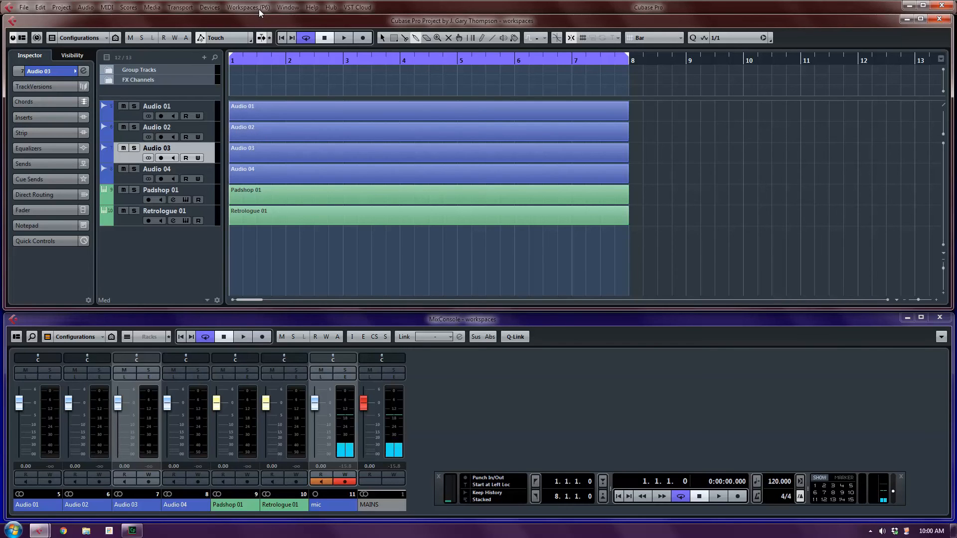
# Step: Create a global workspace named 'Large Mixer'
pyautogui.click(247, 7)
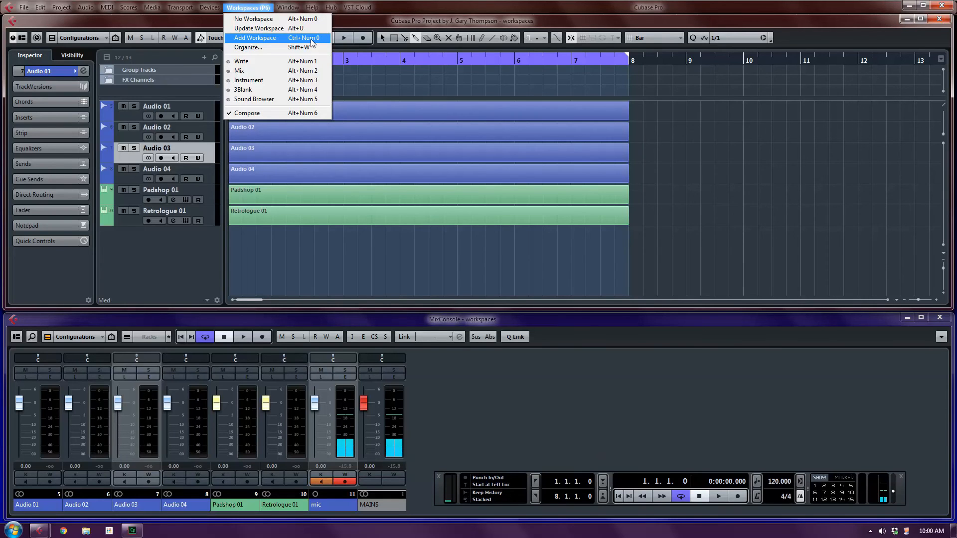
pyautogui.click(255, 37)
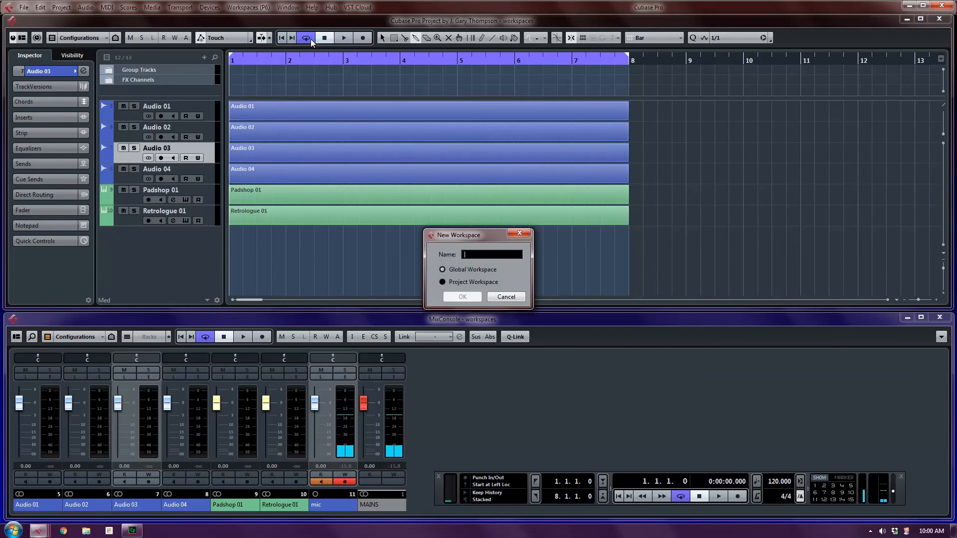
pyautogui.click(442, 281)
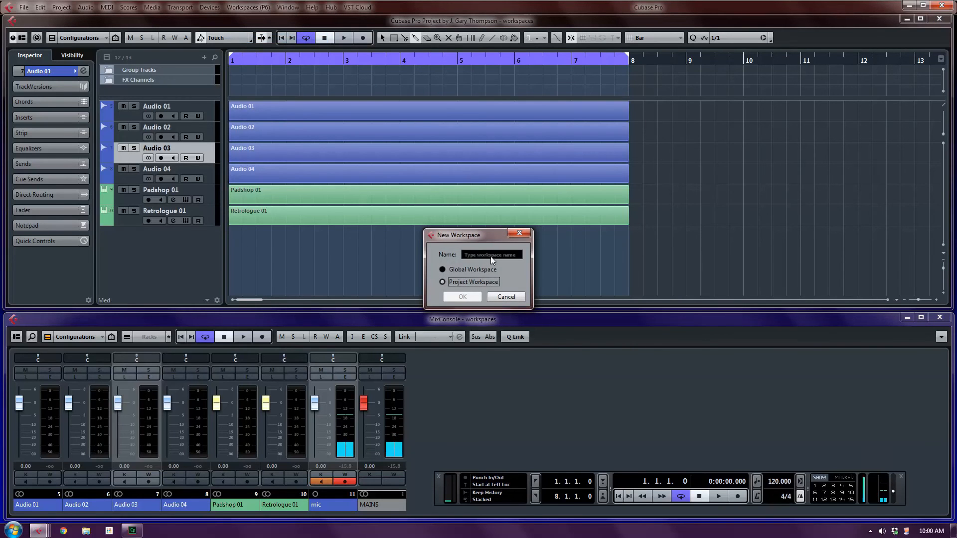
pyautogui.click(490, 255)
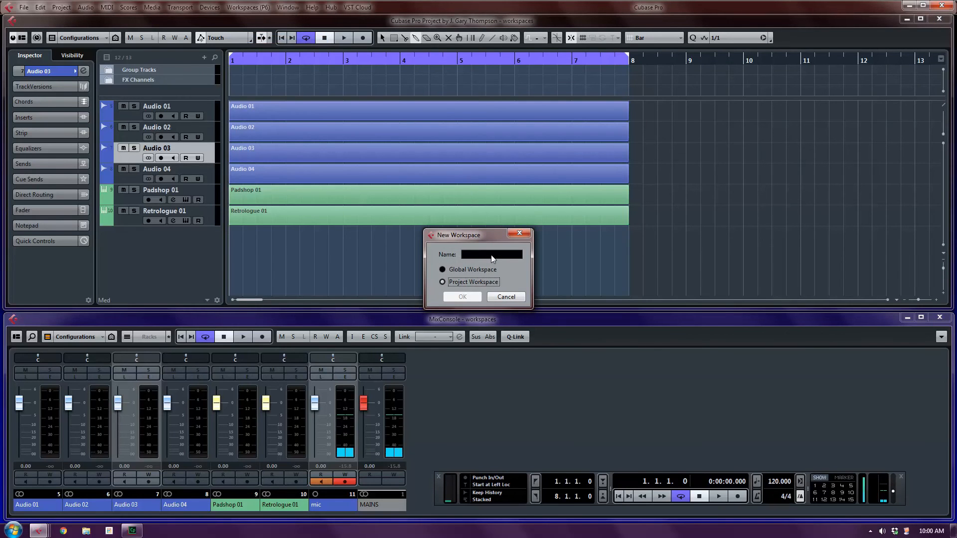
pyautogui.write('Large Mixer')
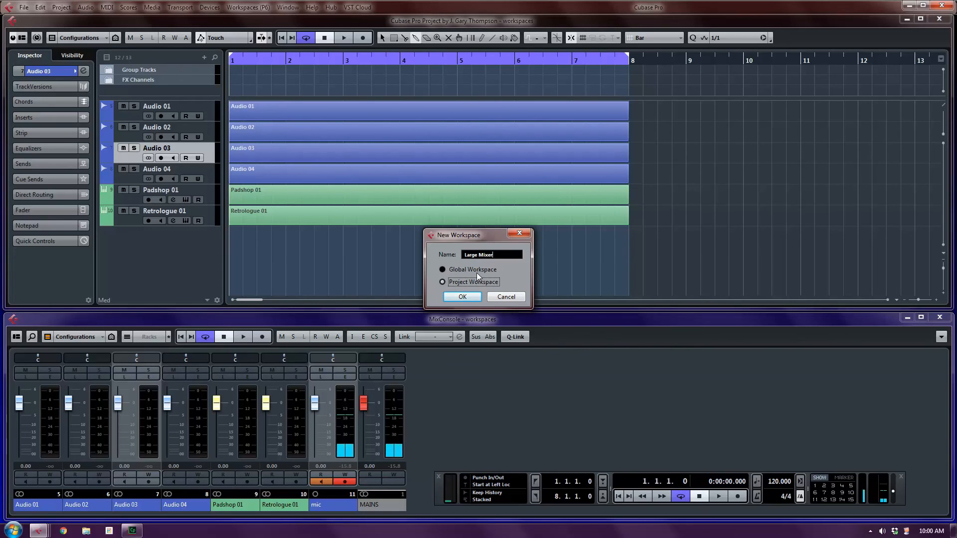
pyautogui.click(461, 297)
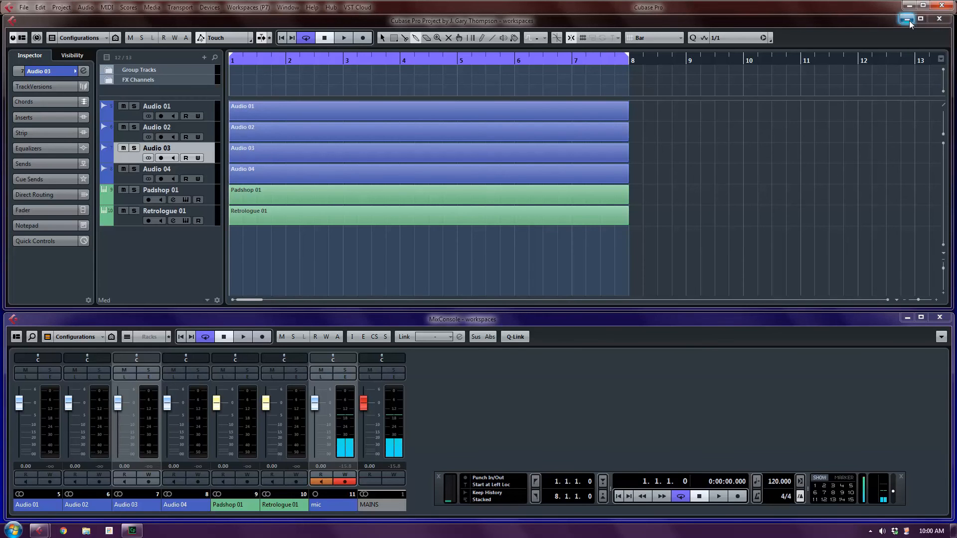
# Step: Minimize the project window, maximize the mixer, and recall the Compose workspace
pyautogui.click(921, 18)
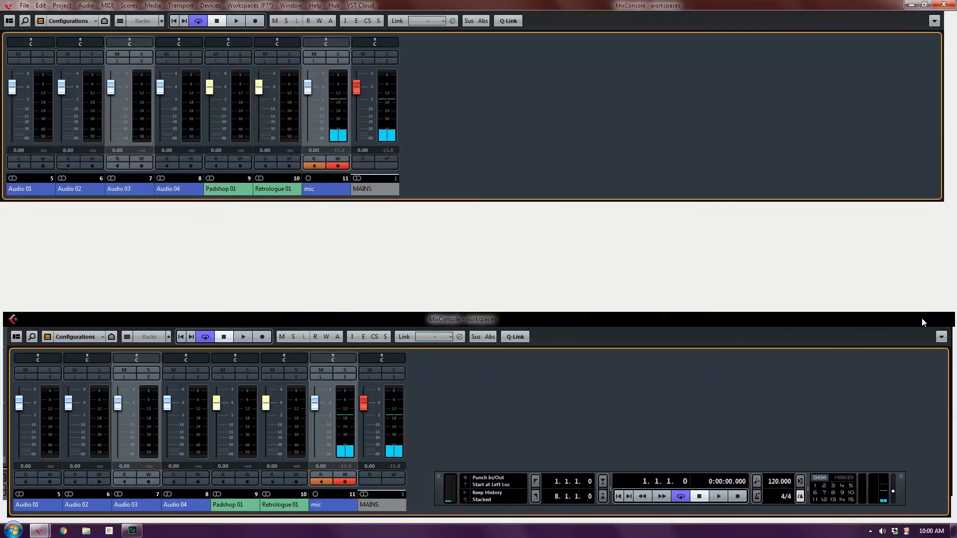
pyautogui.click(119, 20)
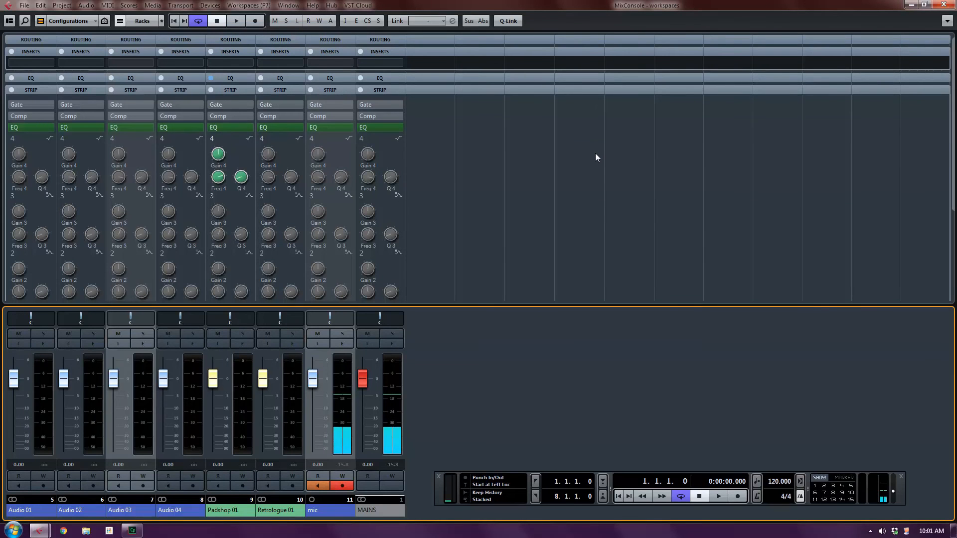
pyautogui.click(247, 5)
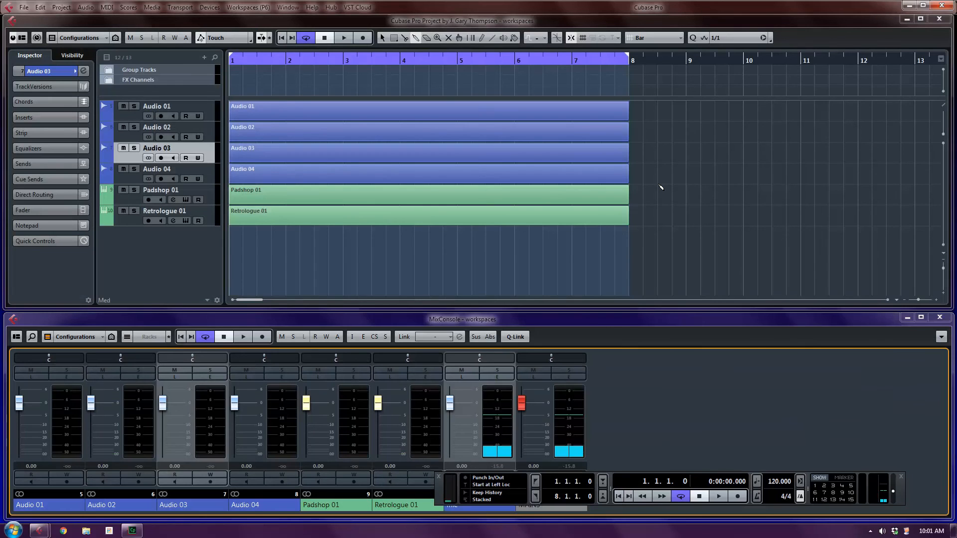
pyautogui.moveTo(635, 177)
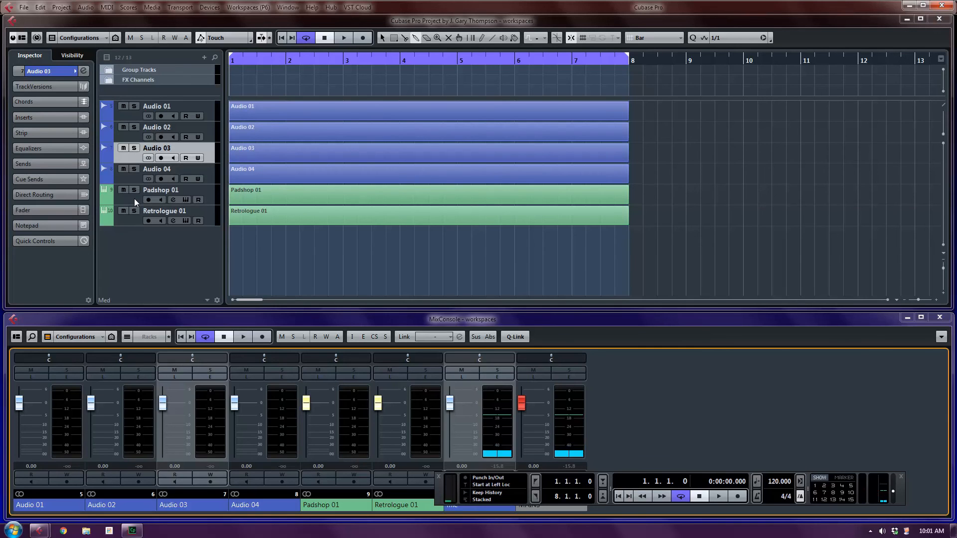
# Step: Open the Padshop 01 and Retrologue 01 editors, dismissing the library warning, and arrange them
pyautogui.click(160, 189)
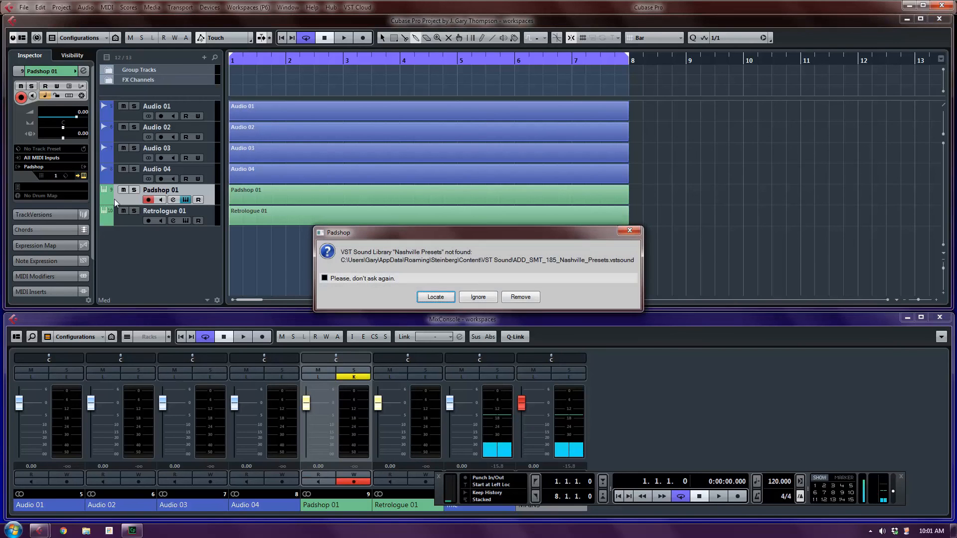
pyautogui.click(478, 297)
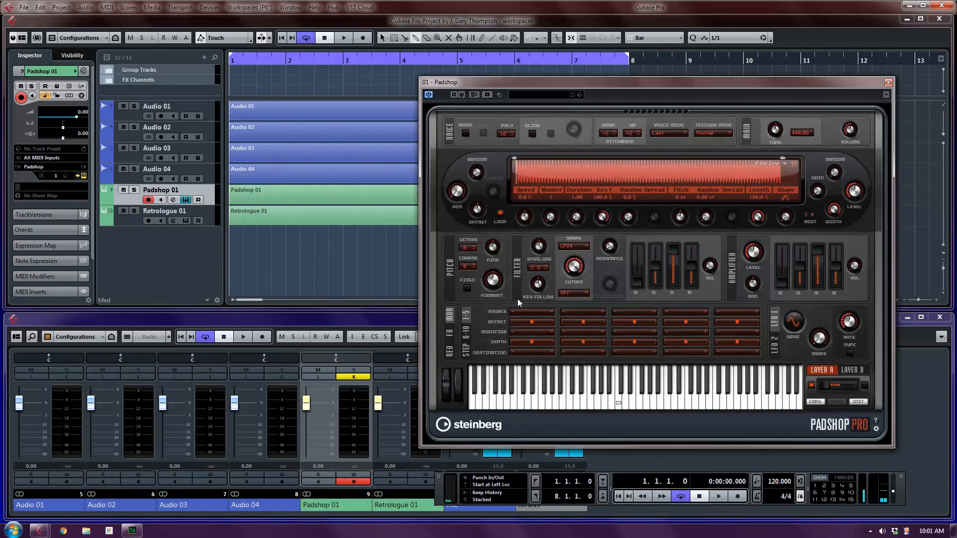
pyautogui.moveTo(659, 83); pyautogui.dragTo(699, 67)
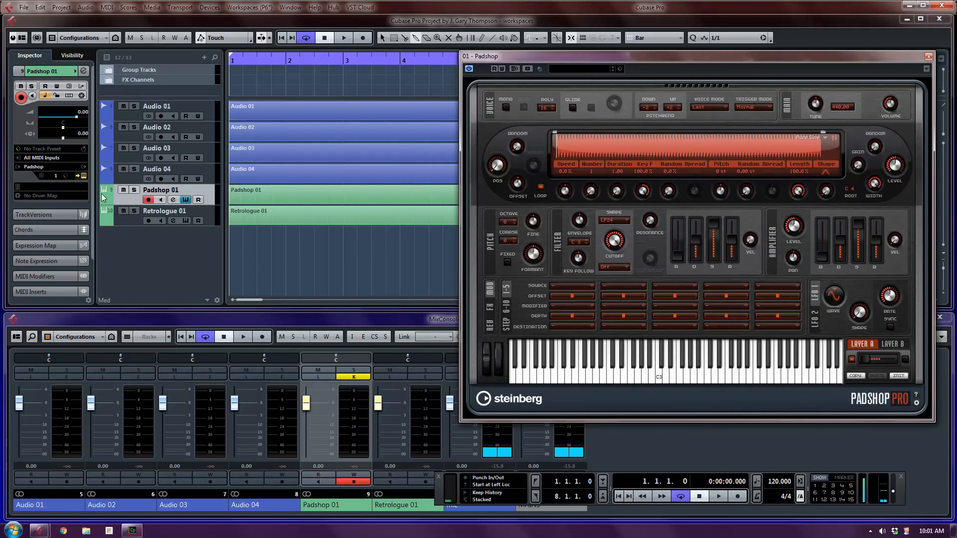
pyautogui.click(148, 220)
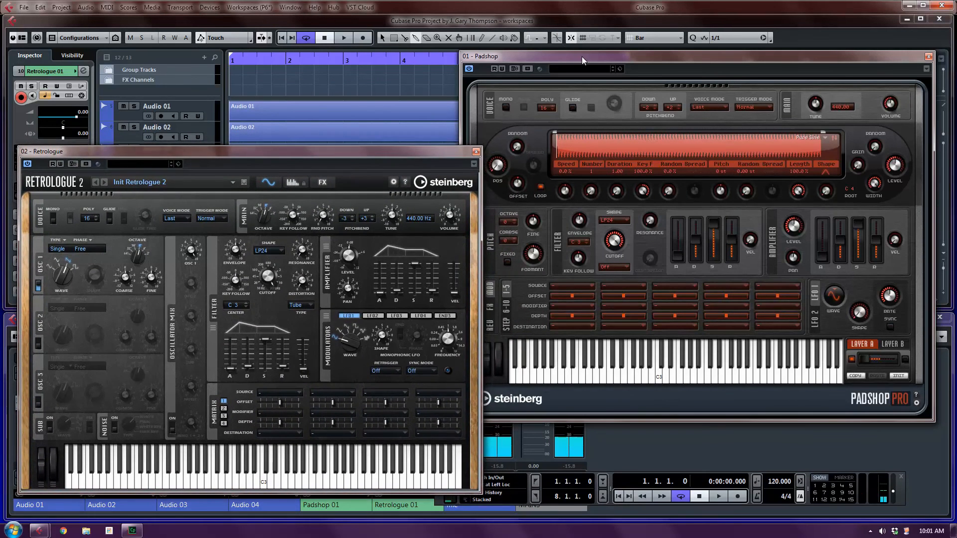
pyautogui.moveTo(582, 56); pyautogui.dragTo(582, 60)
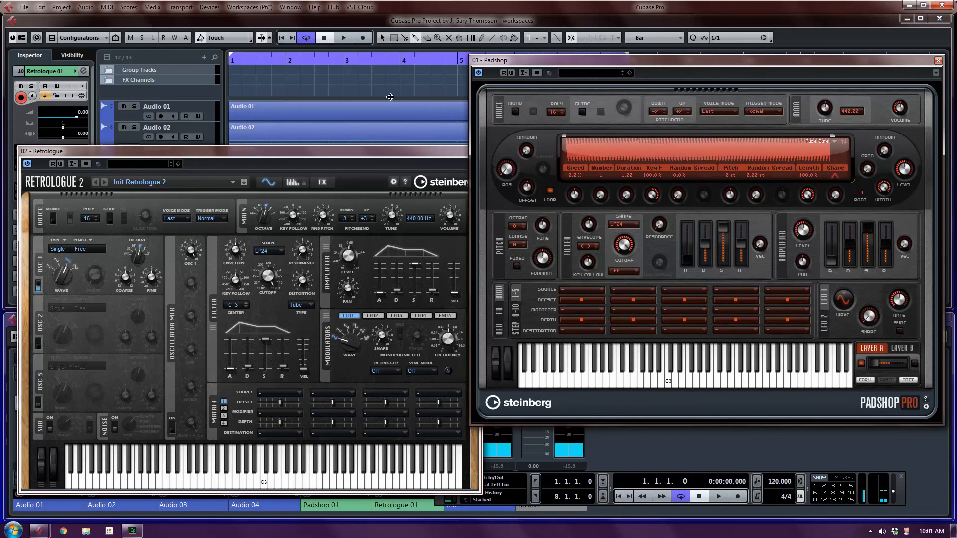
# Step: Start a new global workspace named 'VST'
pyautogui.click(248, 7)
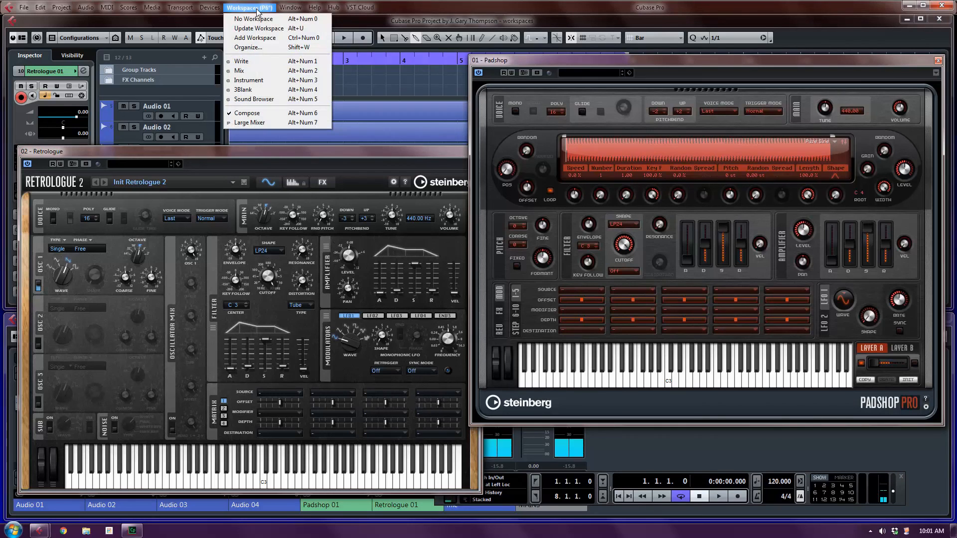
pyautogui.moveTo(253, 19)
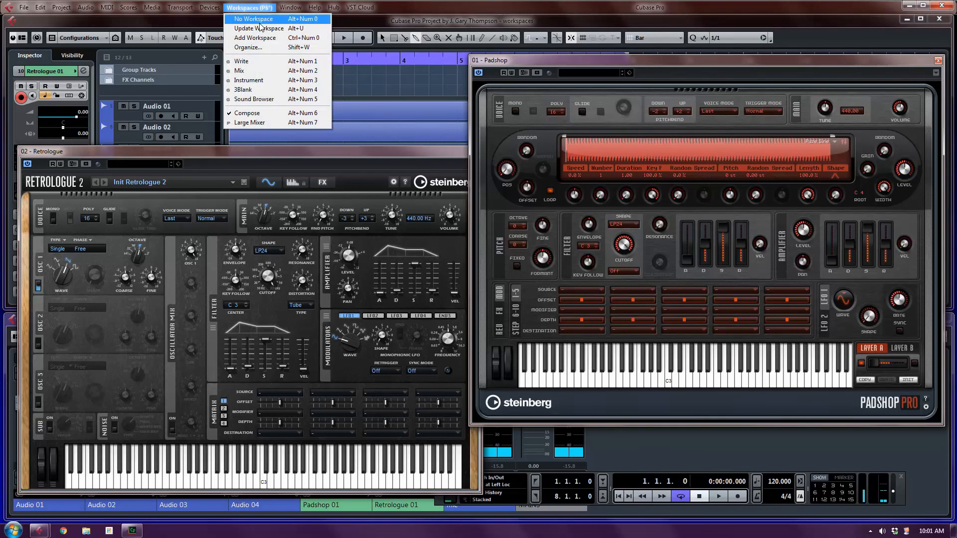
pyautogui.click(256, 37)
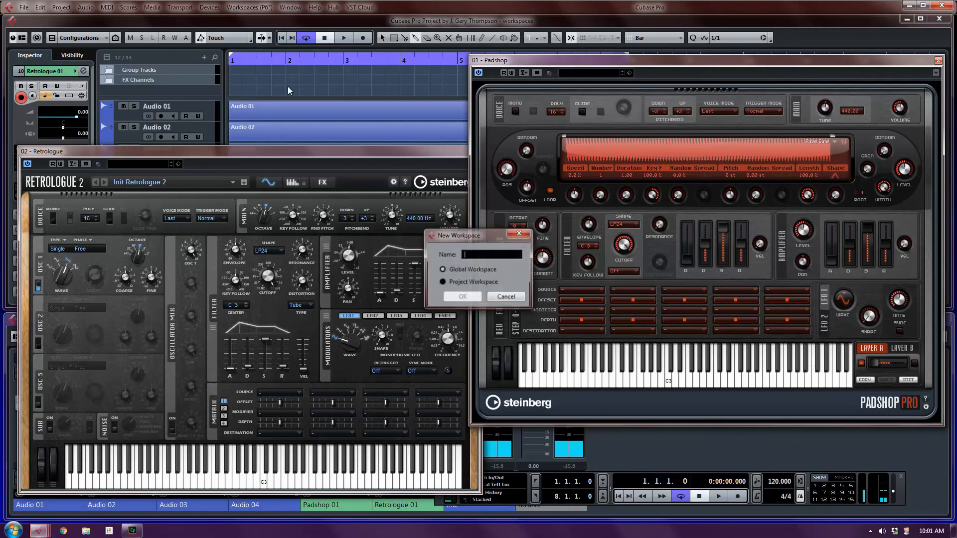
pyautogui.write('VST')
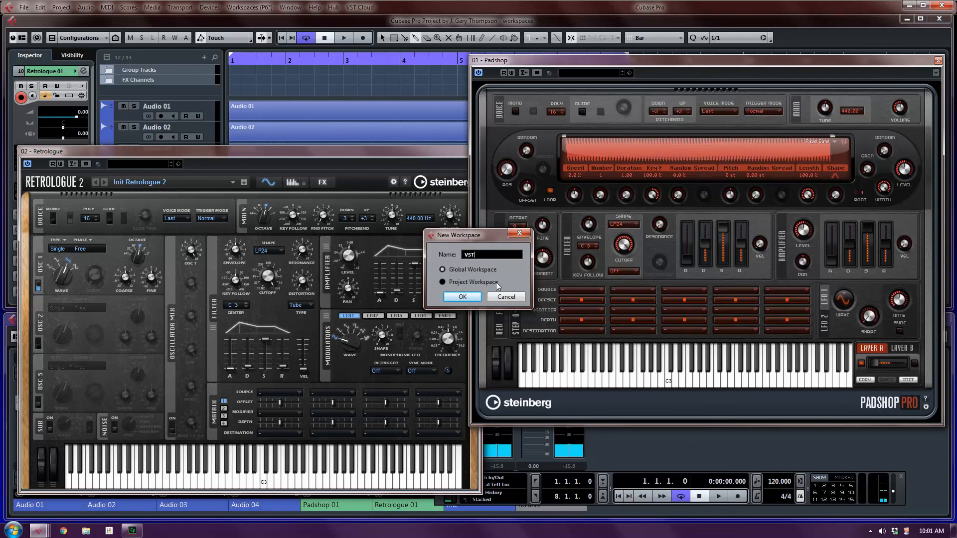
pyautogui.click(440, 281)
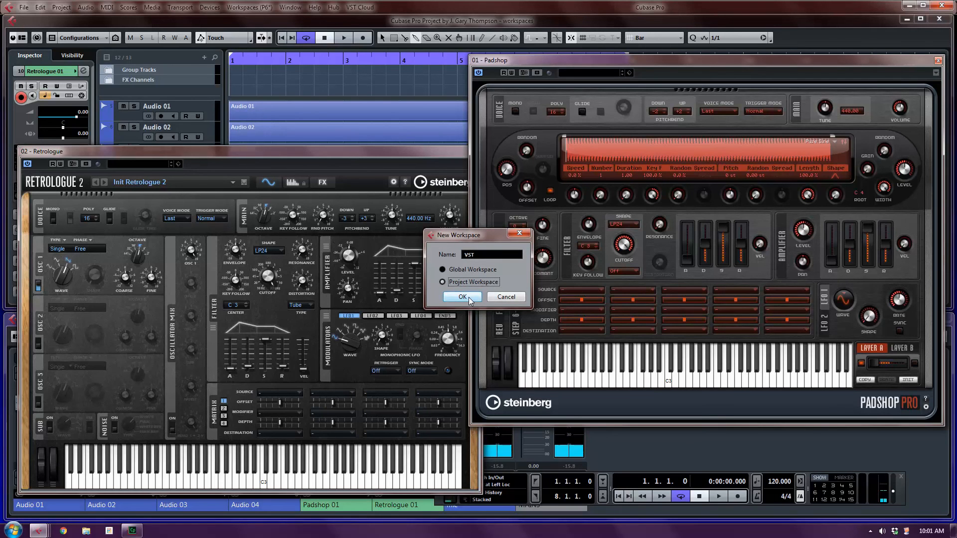